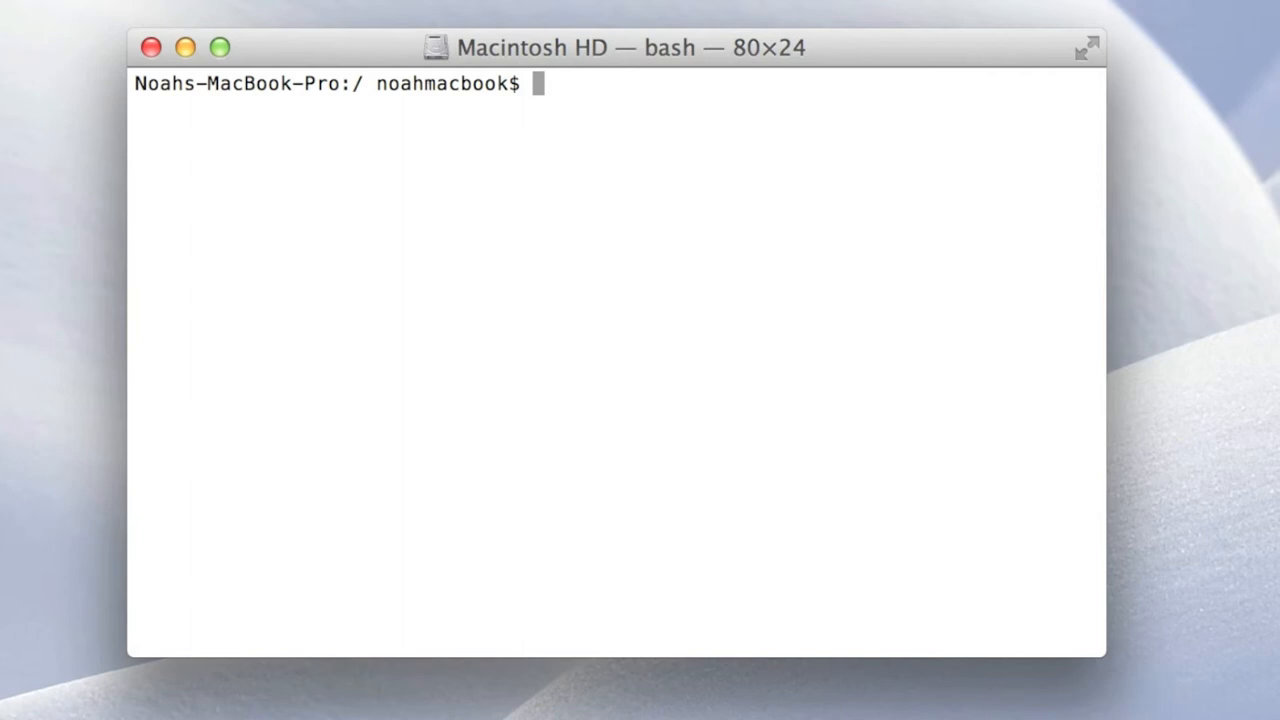
Change into ~/Desktop and list its six files at the shell prompt
type("n")
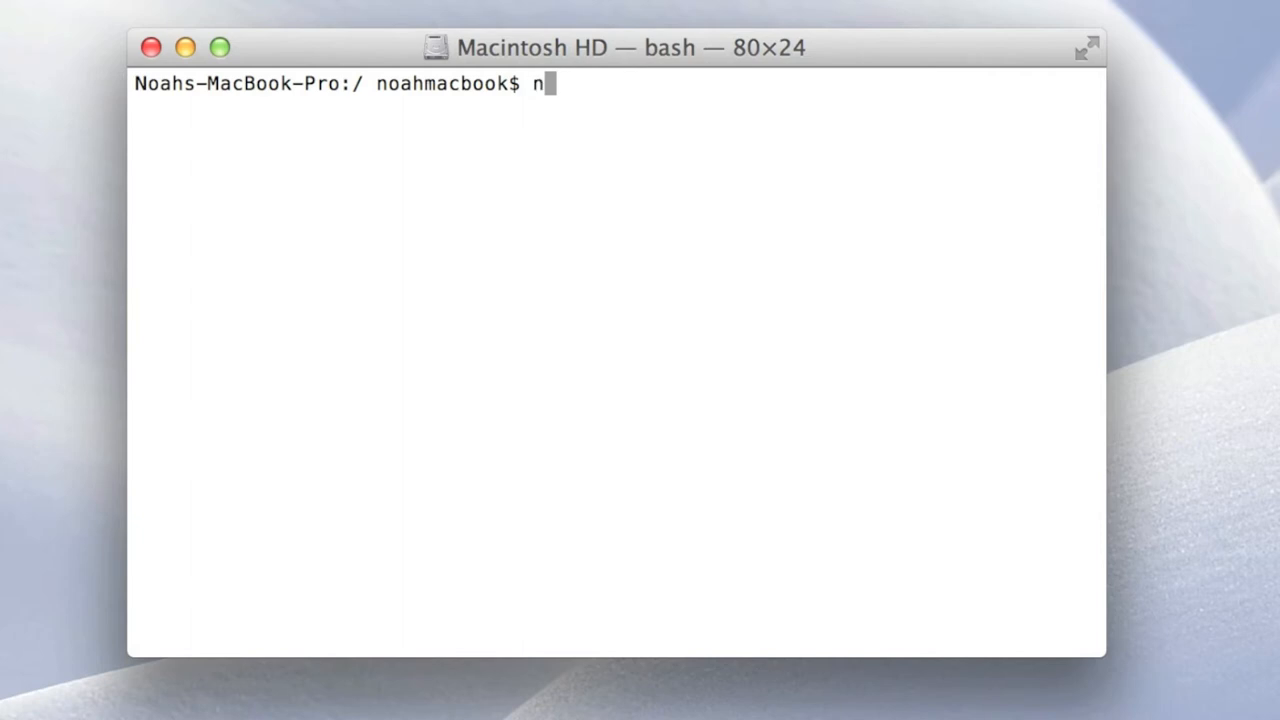
type("cd")
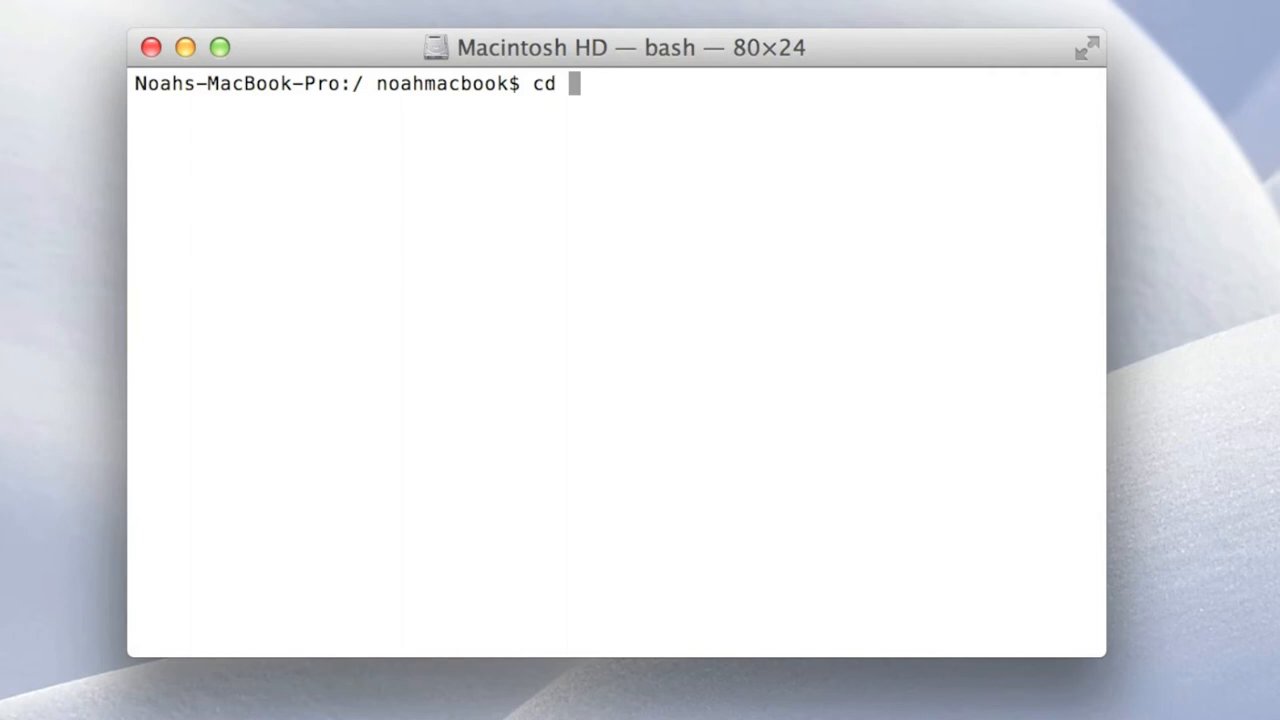
type("~/Desktop")
type("ls")
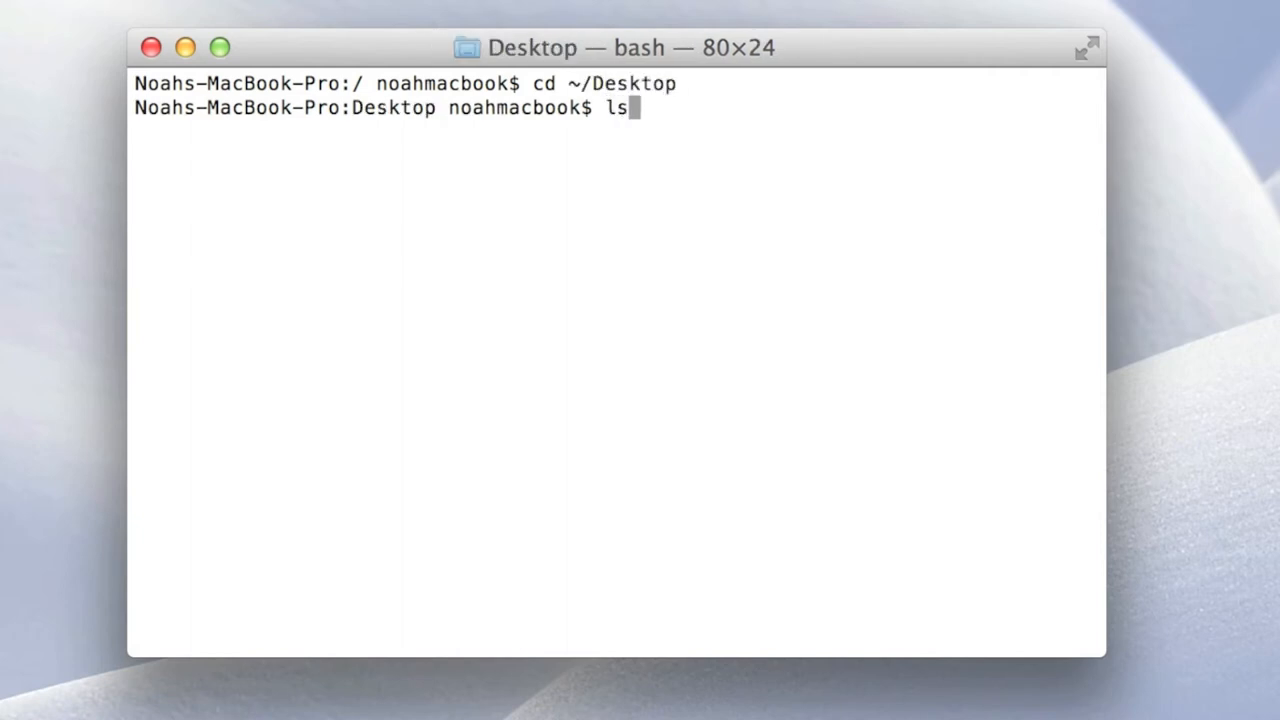
key("Return")
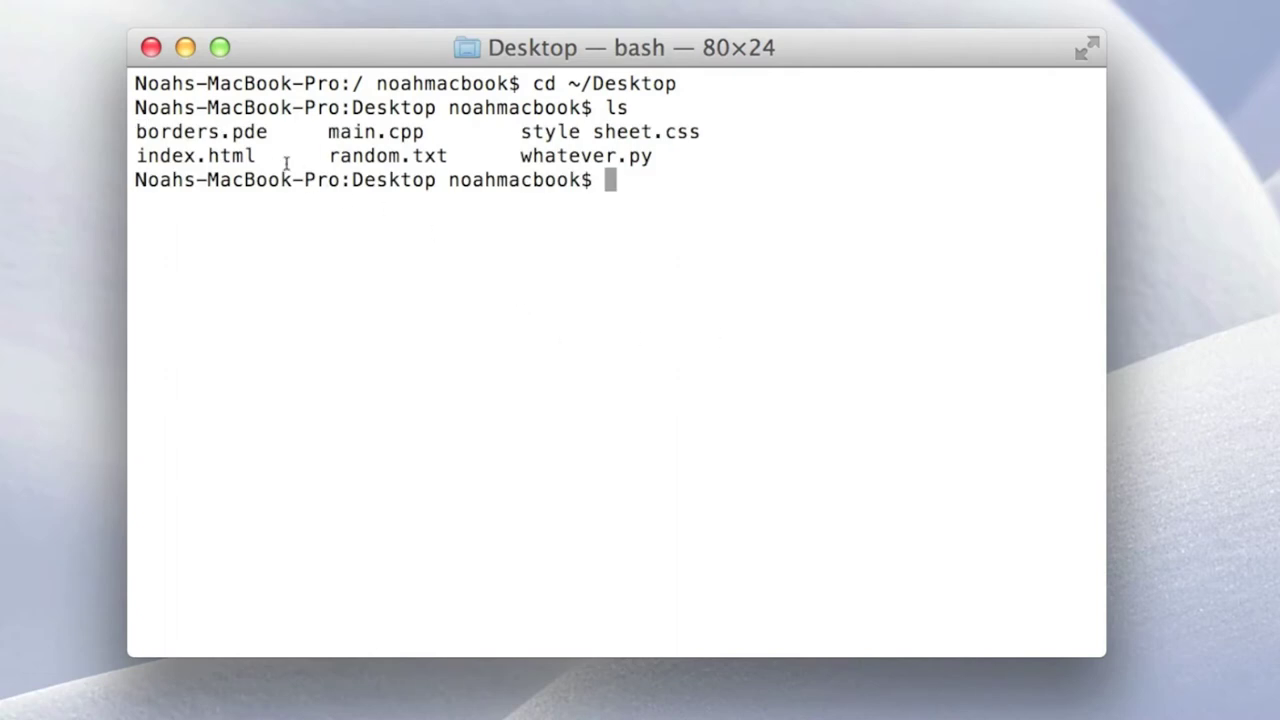
type("d")
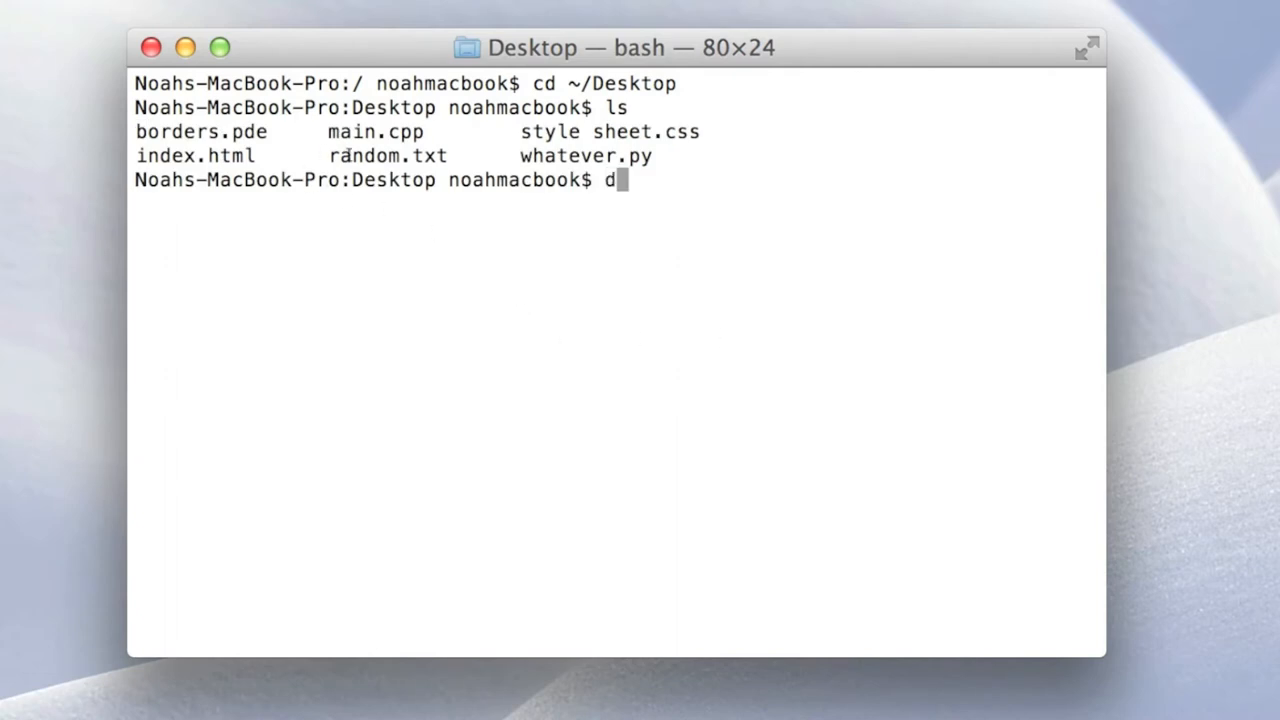
key("Backspace")
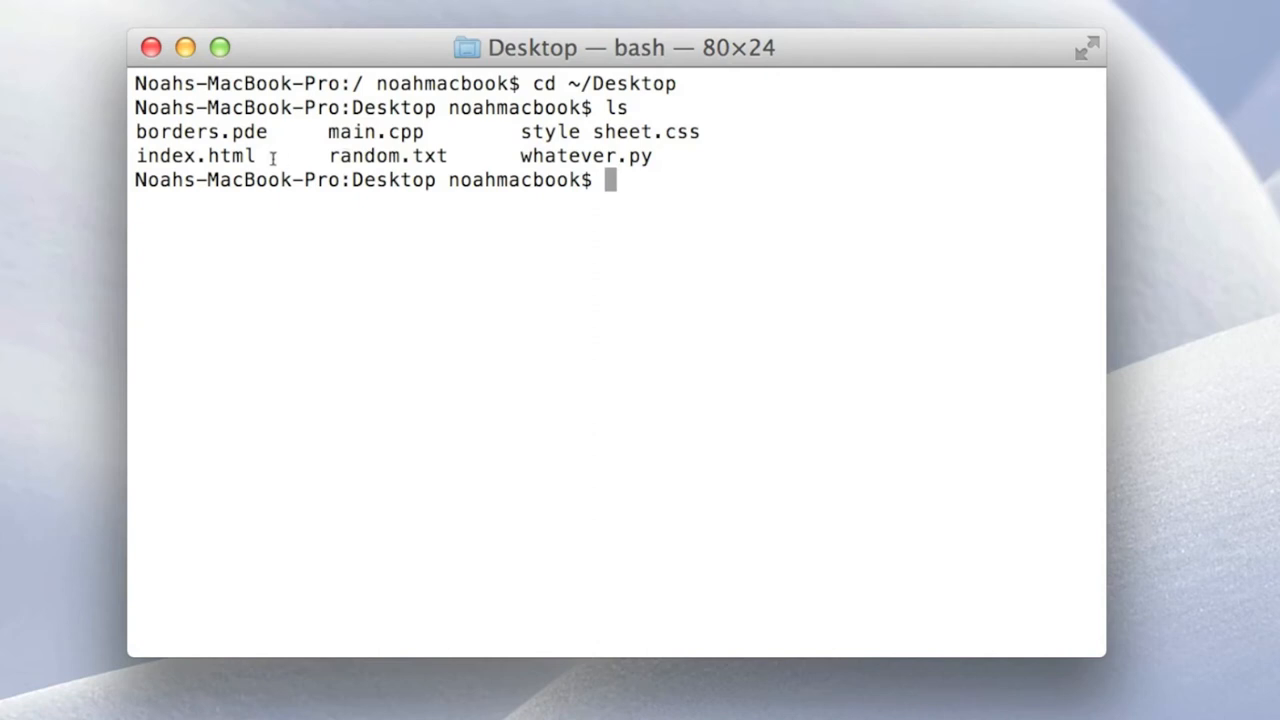
double_click(200, 132)
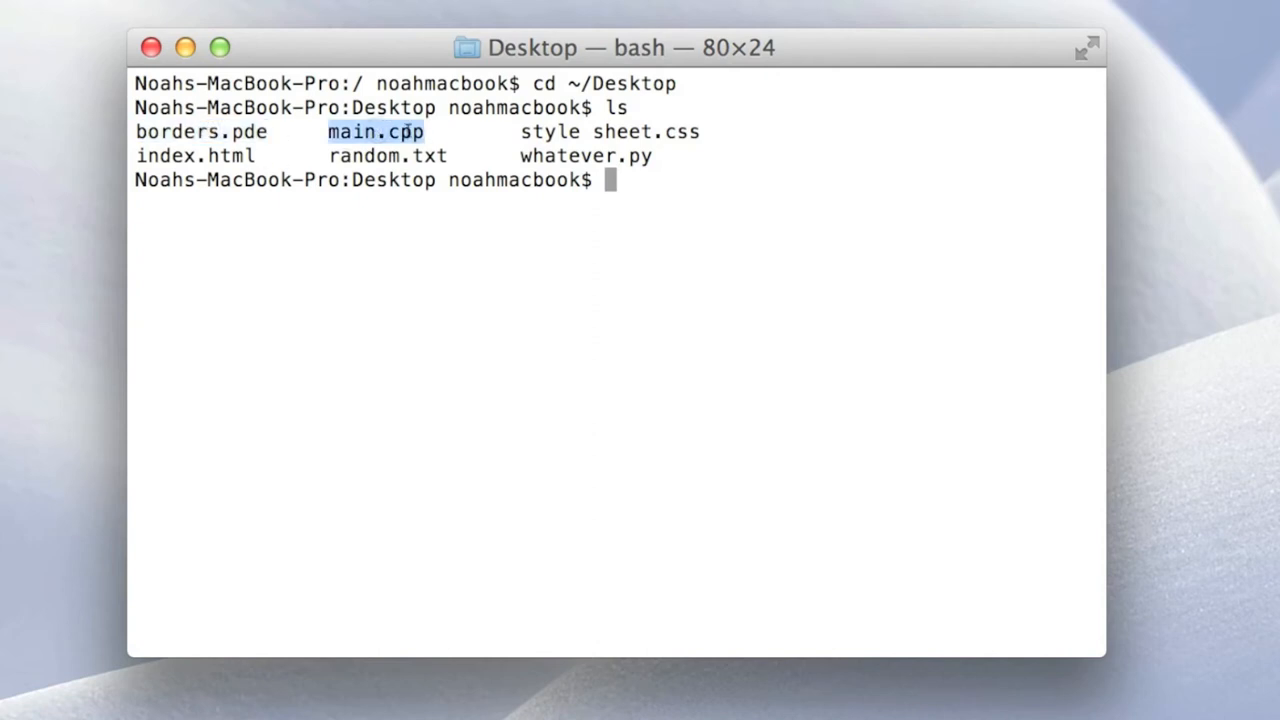
mouse_move(664, 136)
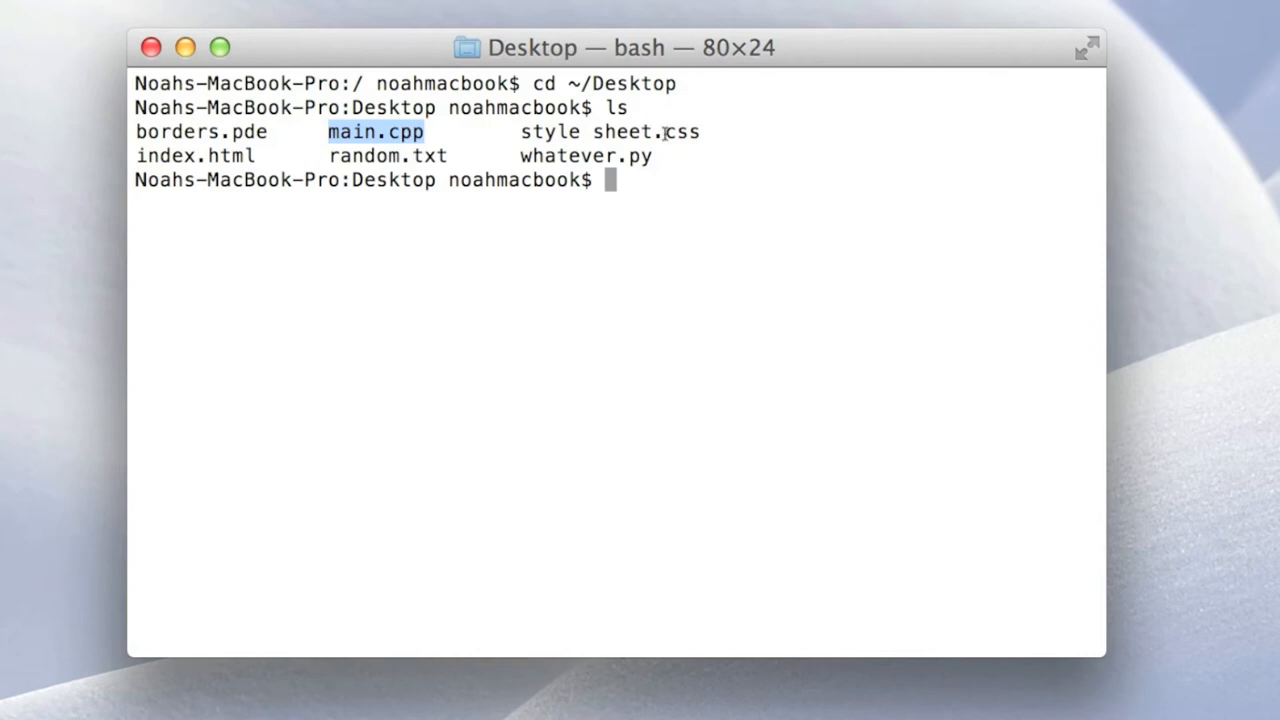
double_click(648, 132)
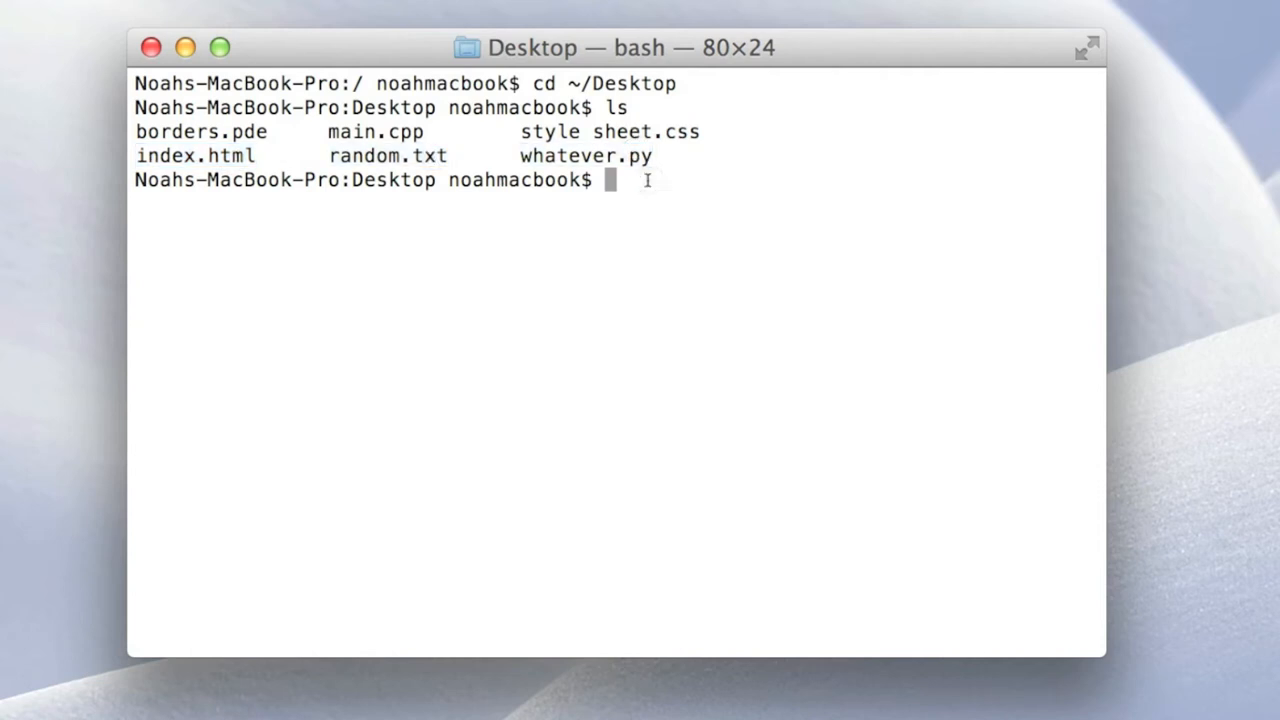
Launch borders.pde in GNU nano with the nano command
type("nanp")
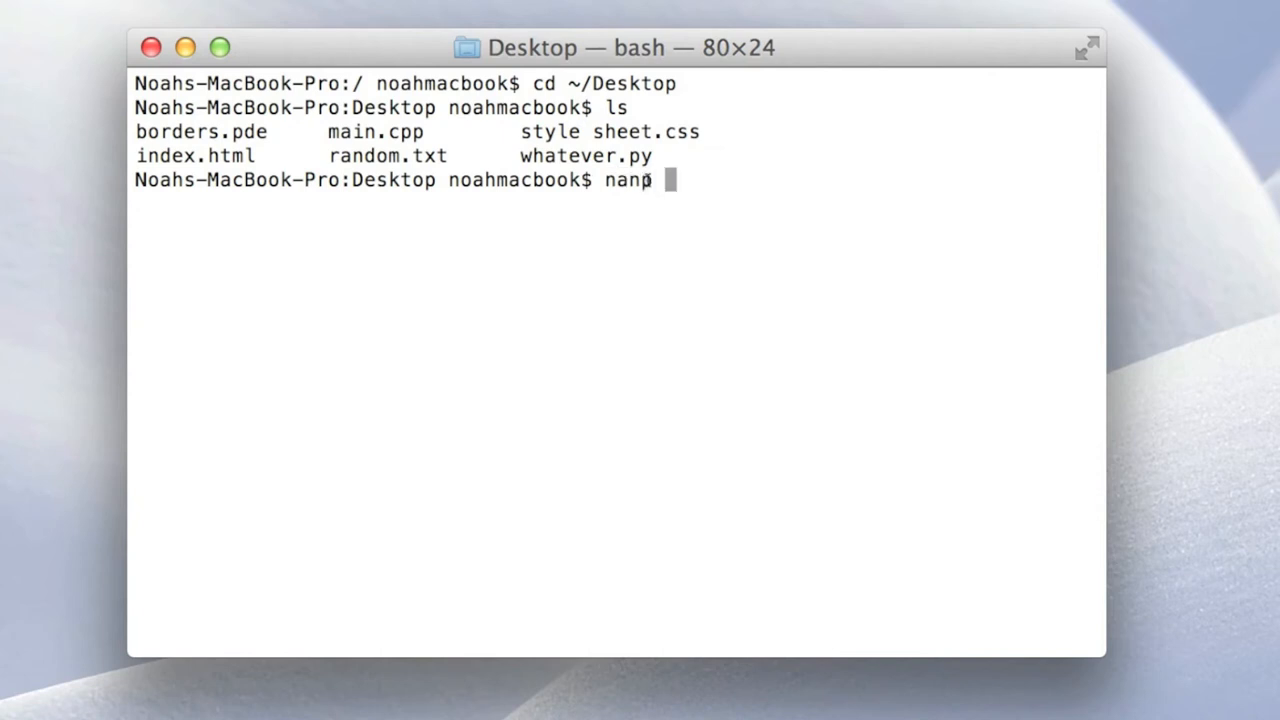
type("o")
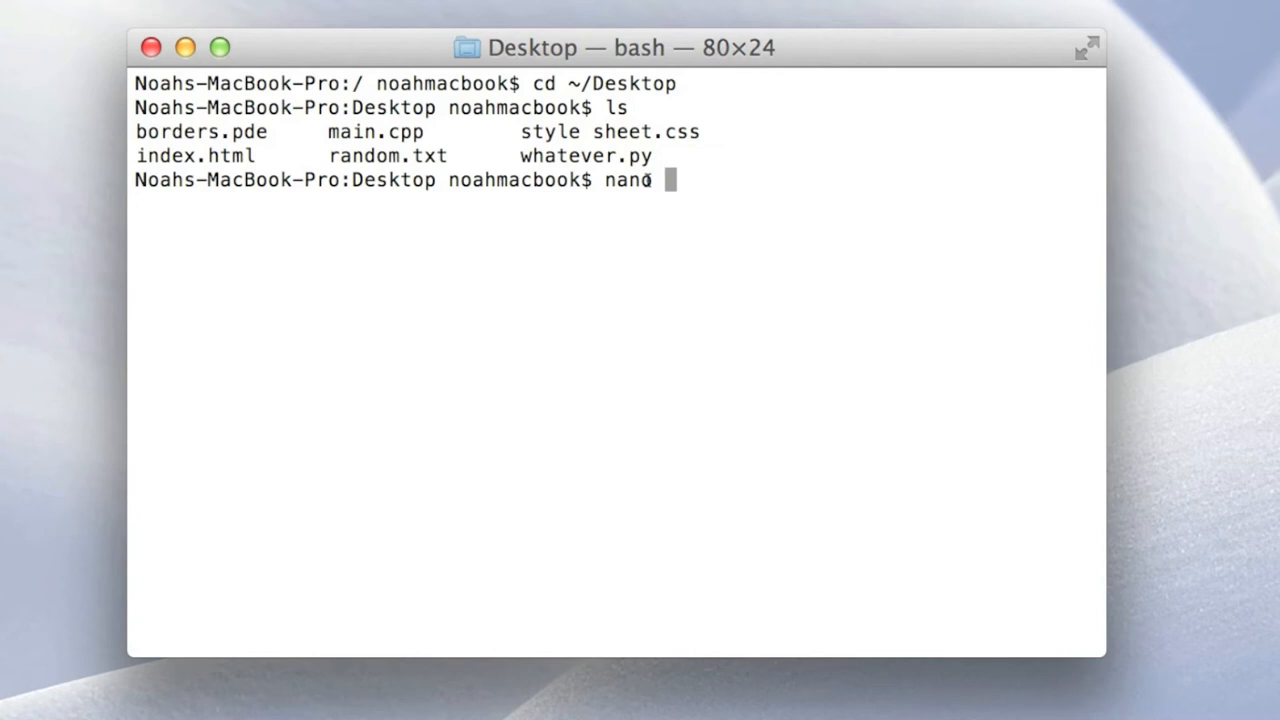
type("b")
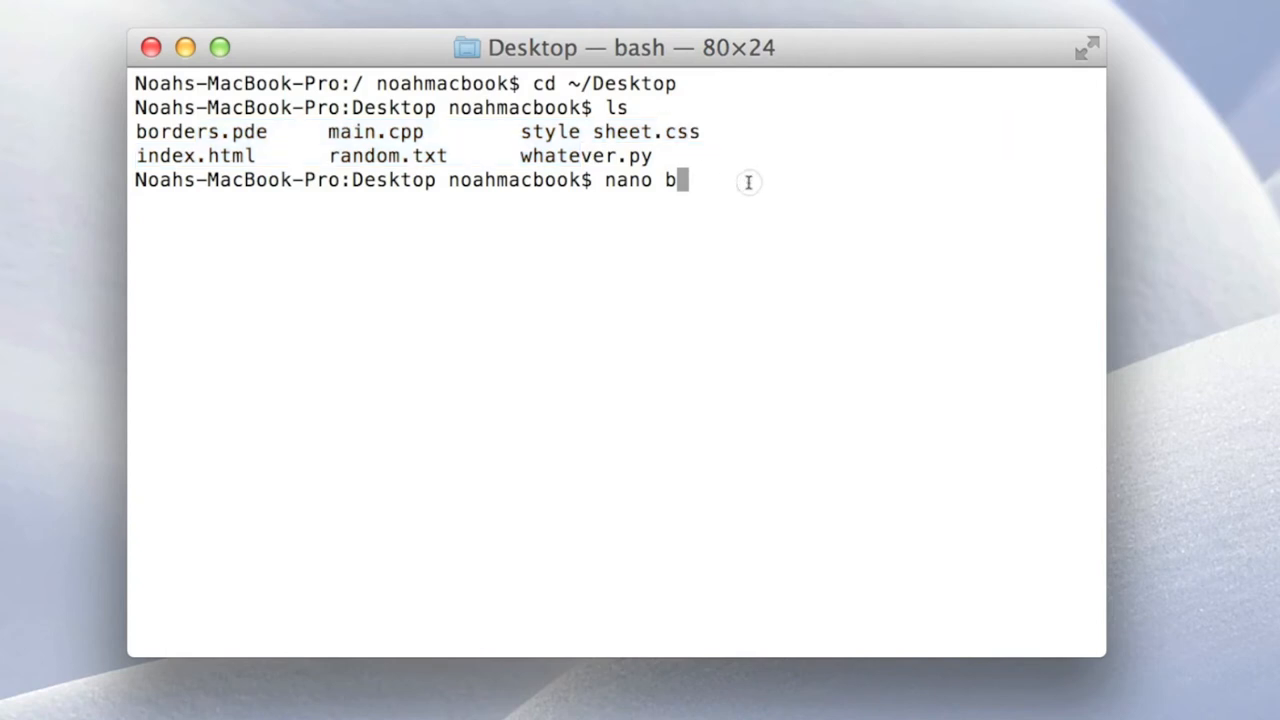
type("orders.pde")
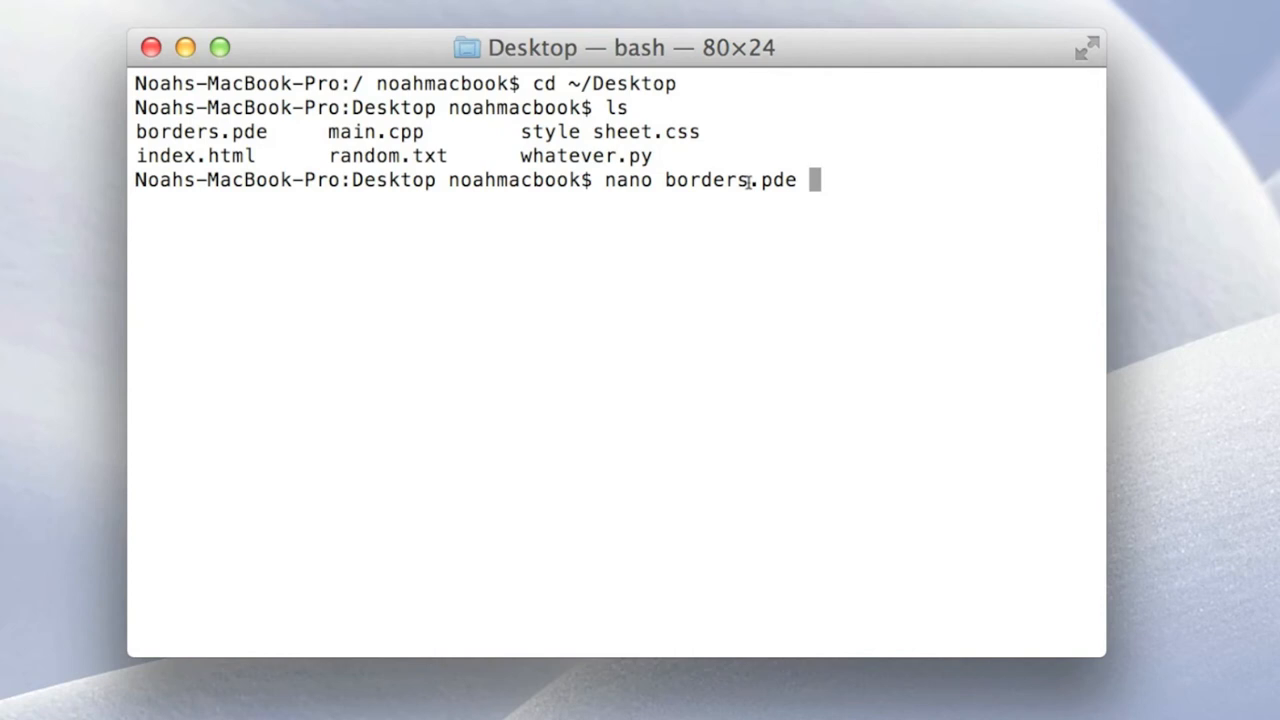
key("Return")
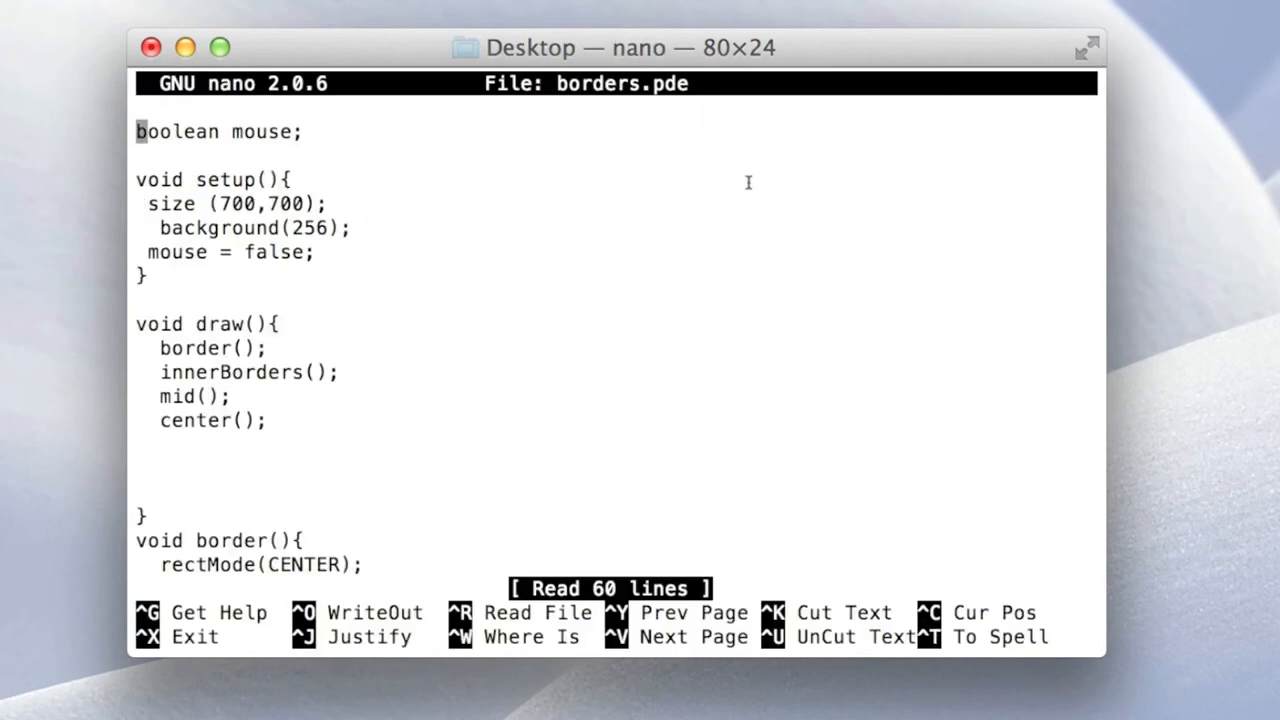
Read through the borders.pde code down to the draw function, then exit nano to the prompt
key("Down")
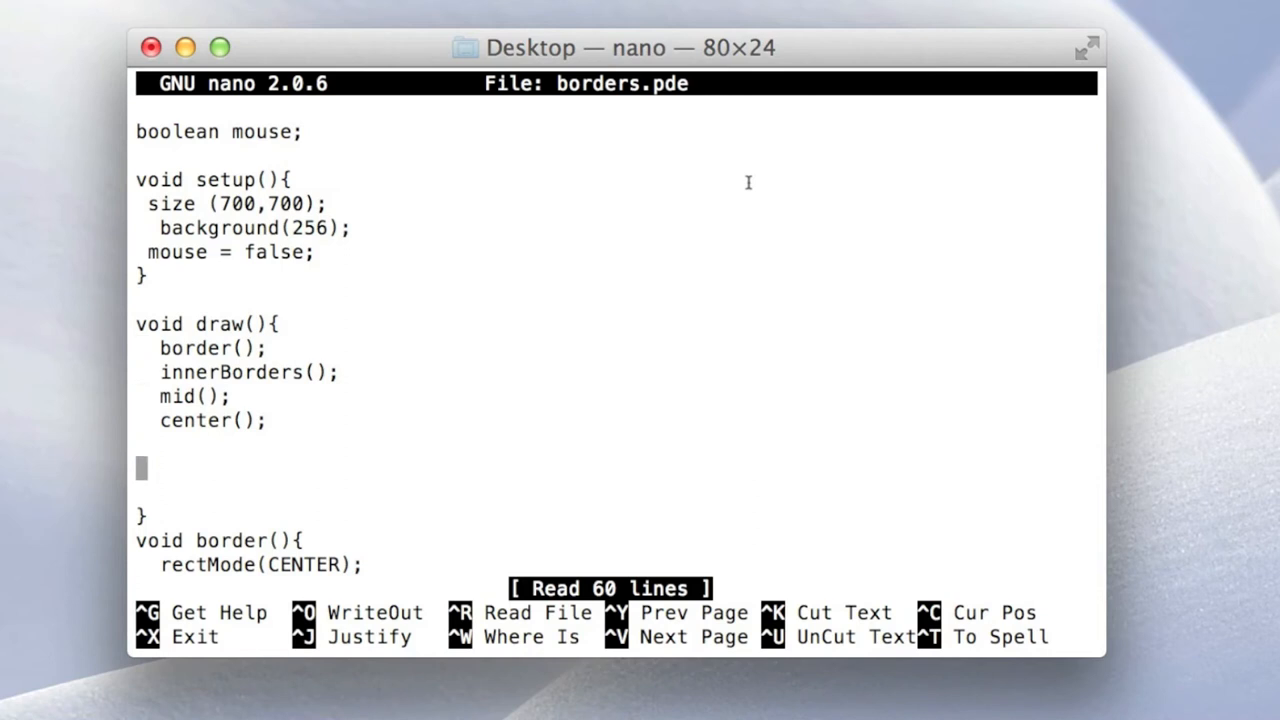
scroll("down", 3)
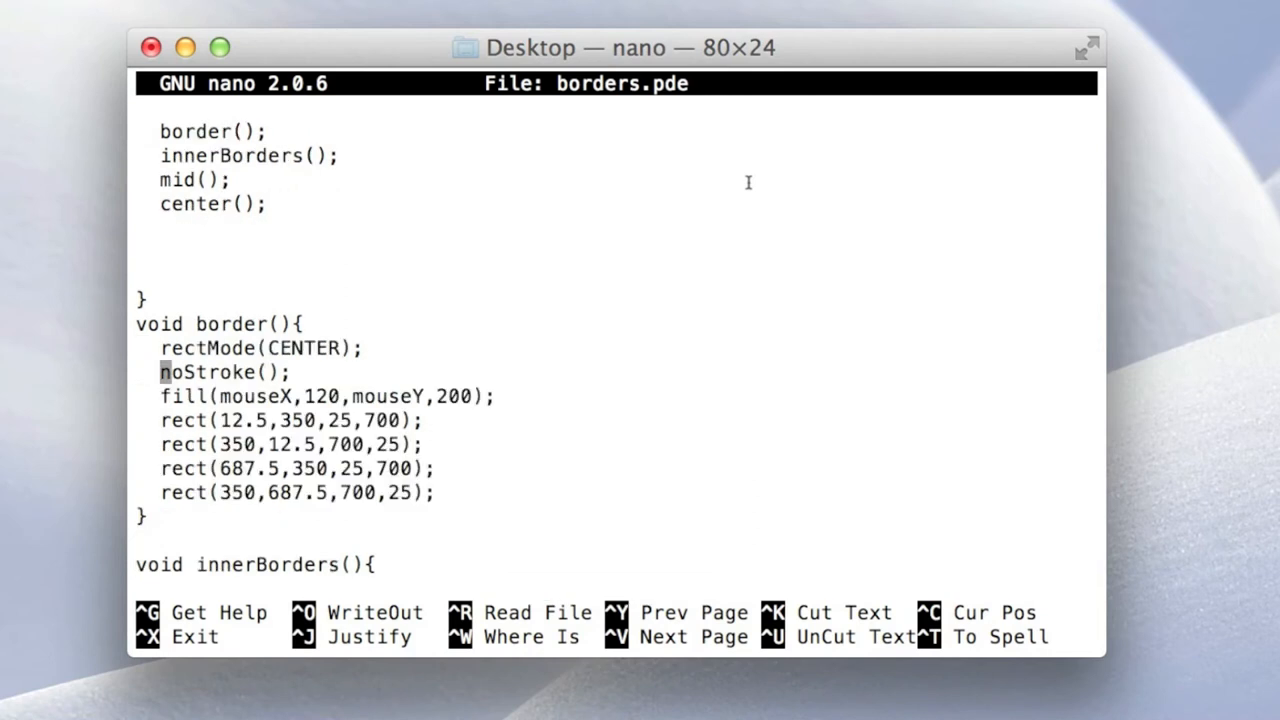
scroll("down", 3)
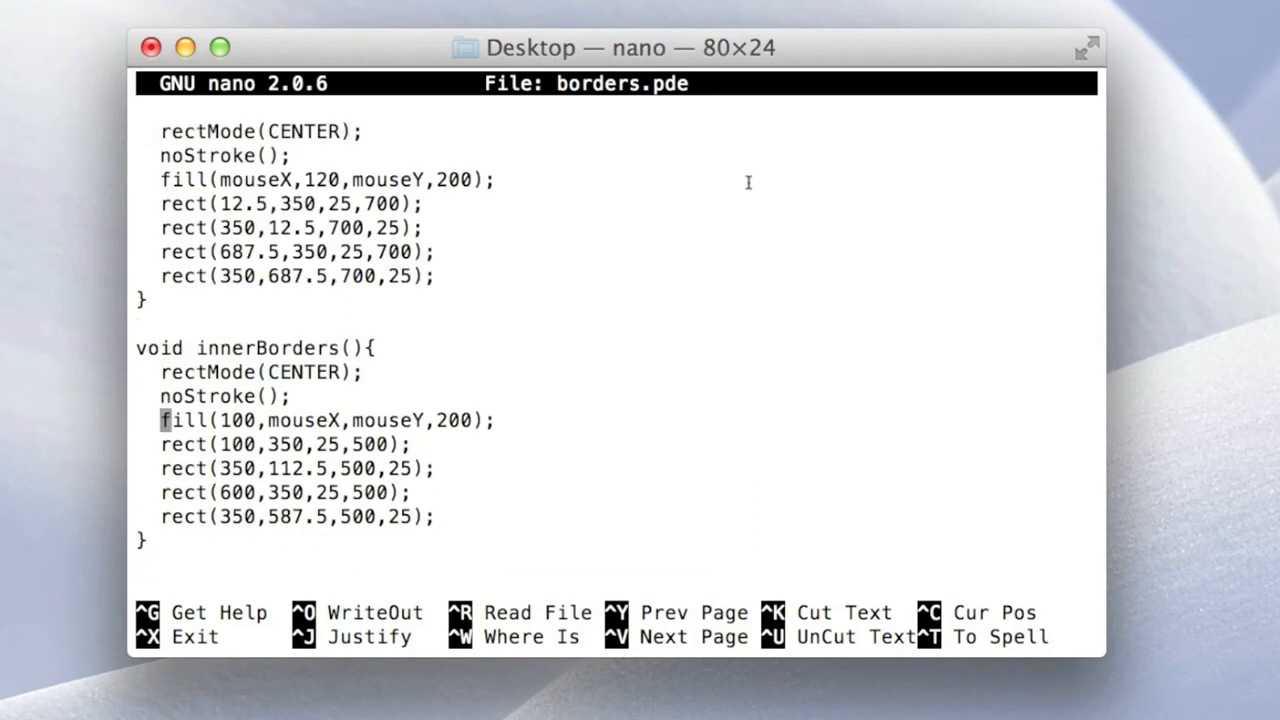
scroll("down", 3)
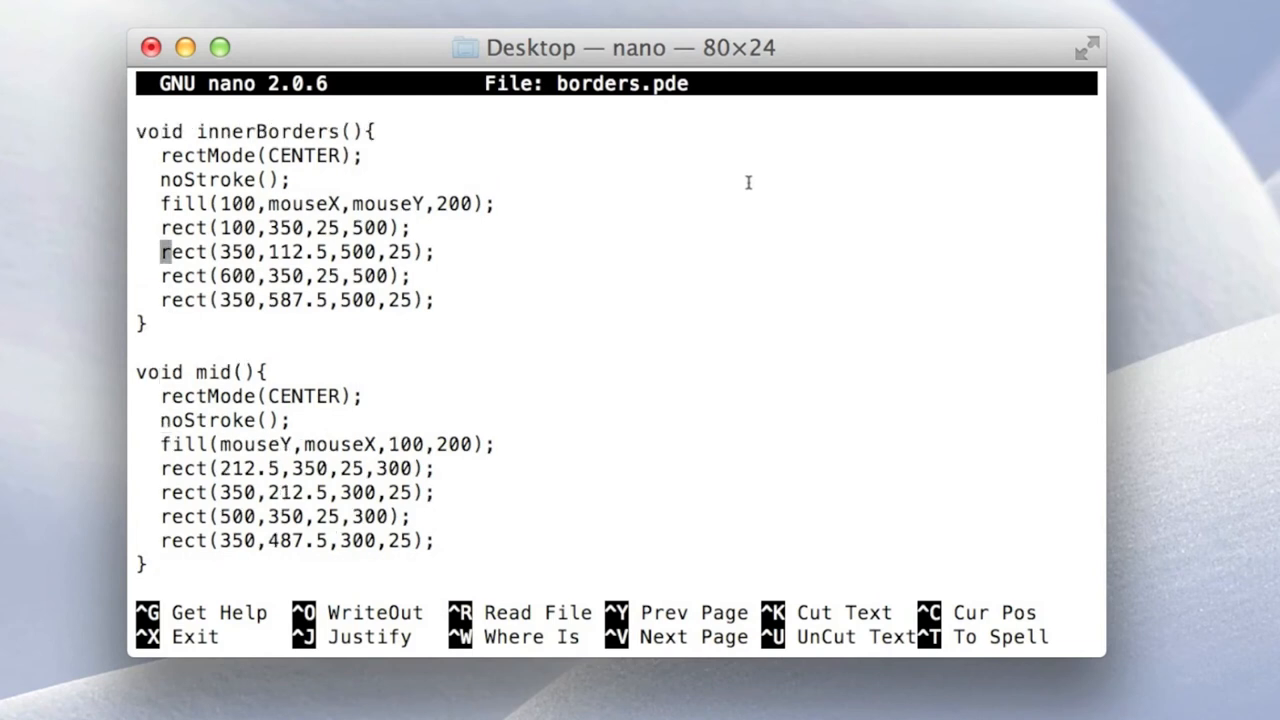
scroll("up", 3)
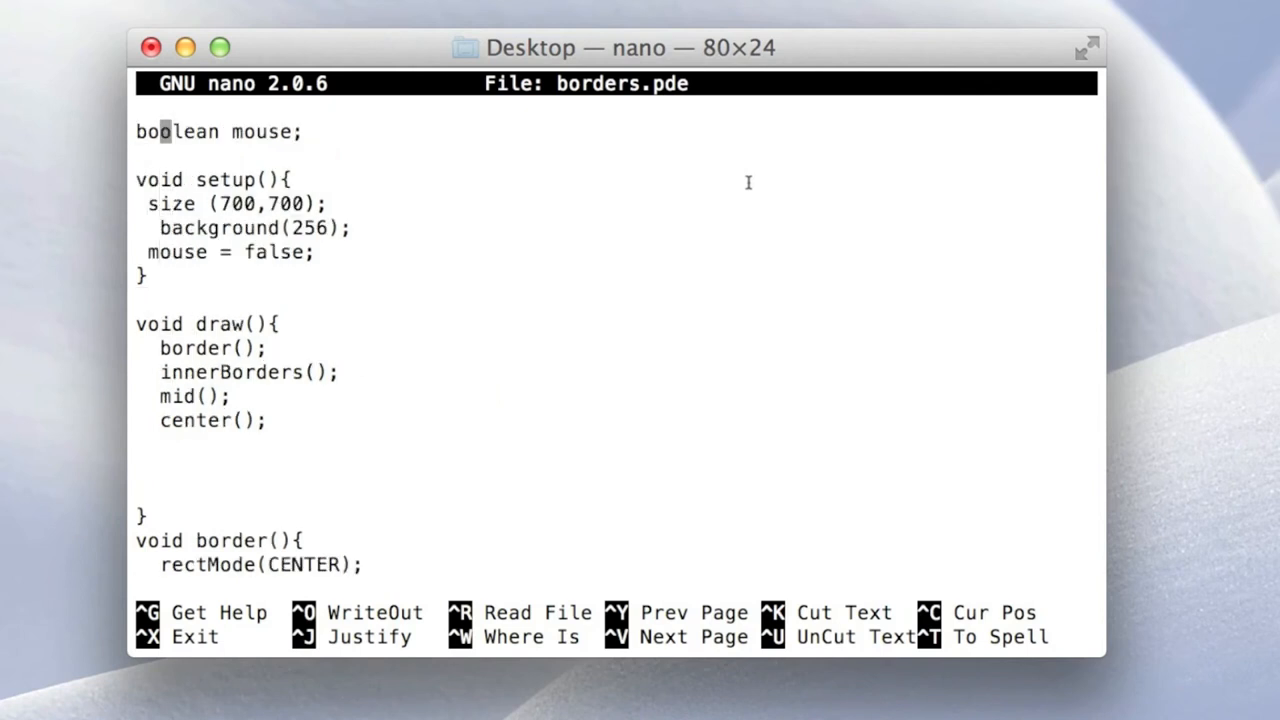
left_click(202, 324)
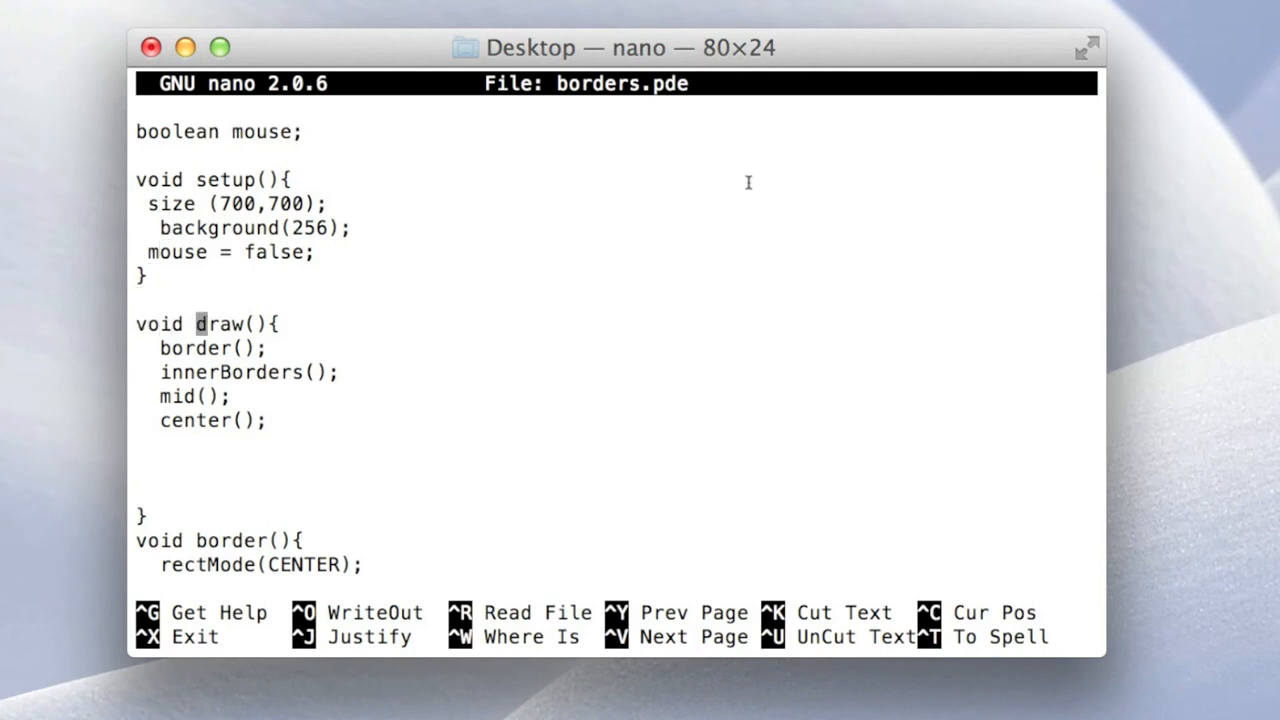
key("Right")
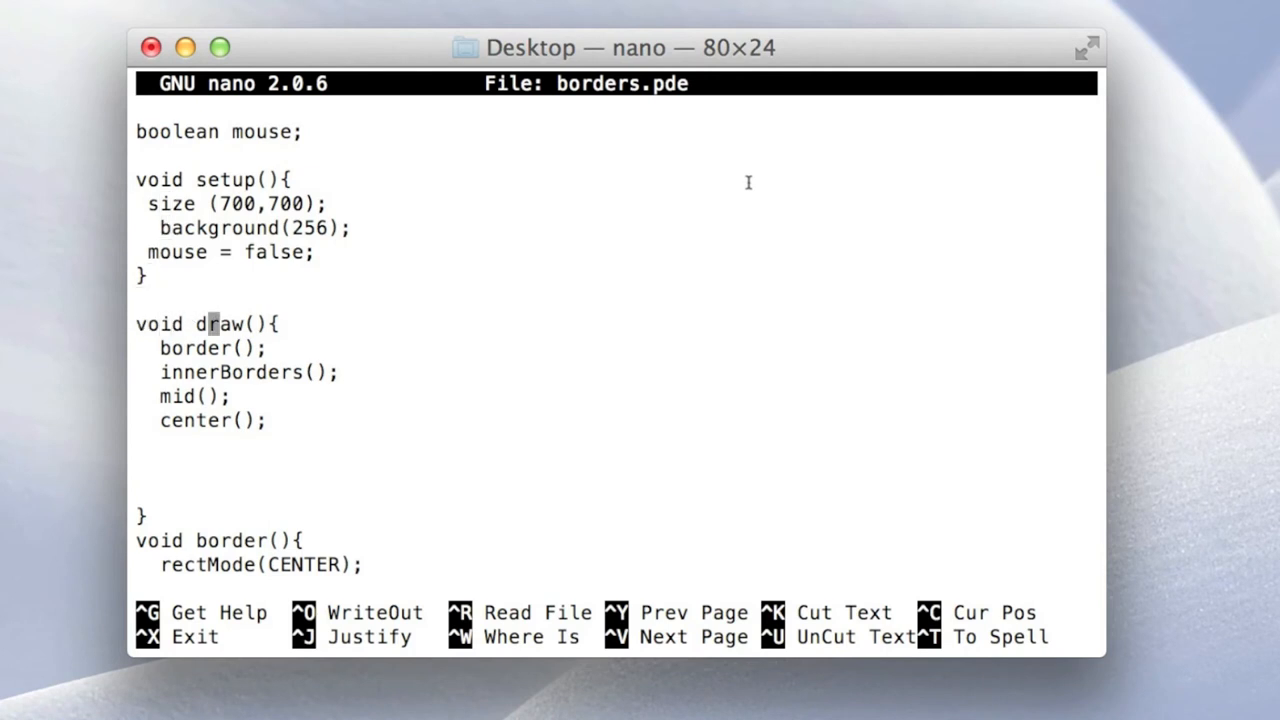
key("ctrl+x")
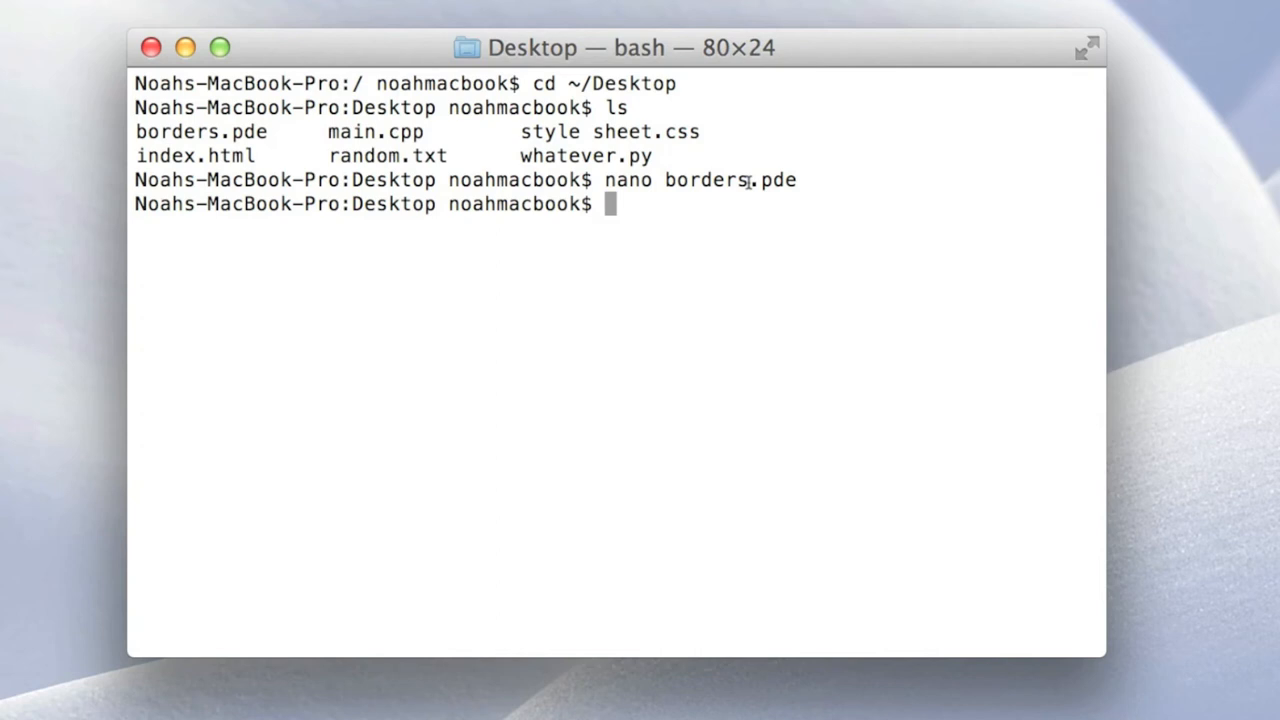
View the Hello World C++ program in main.cpp with nano, then exit back to the Desktop prompt
type("m")
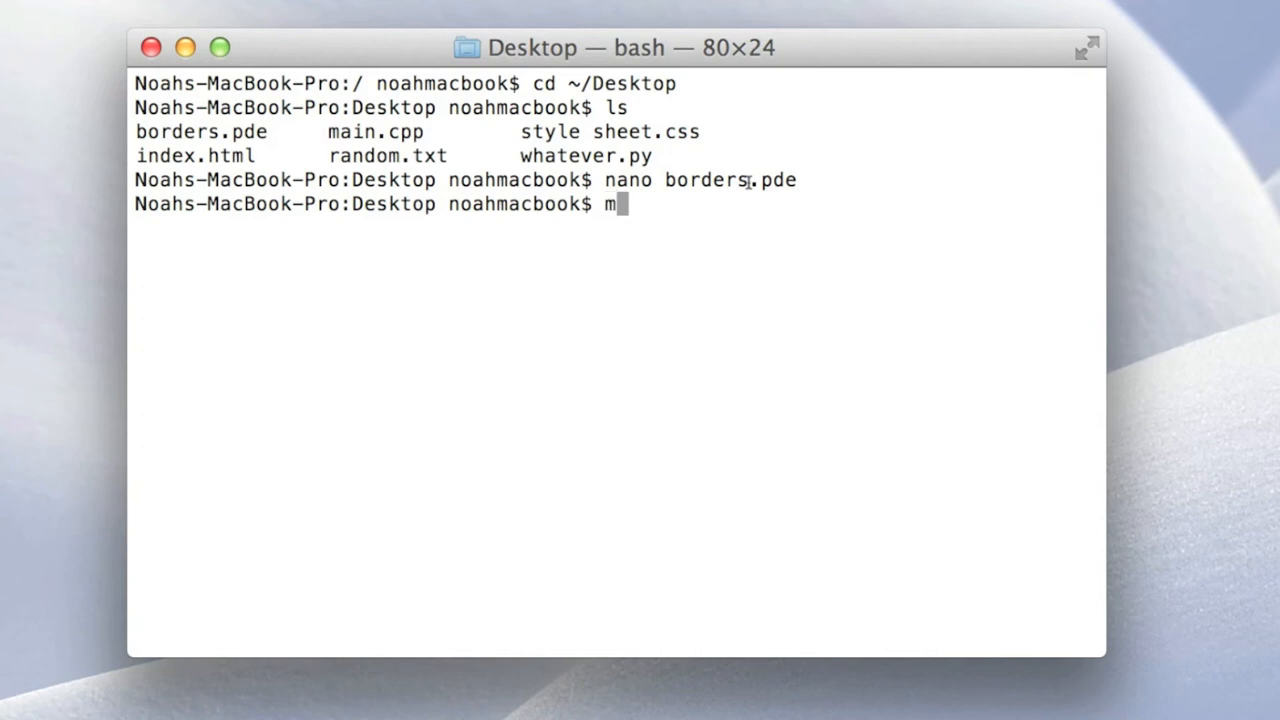
type("ano")
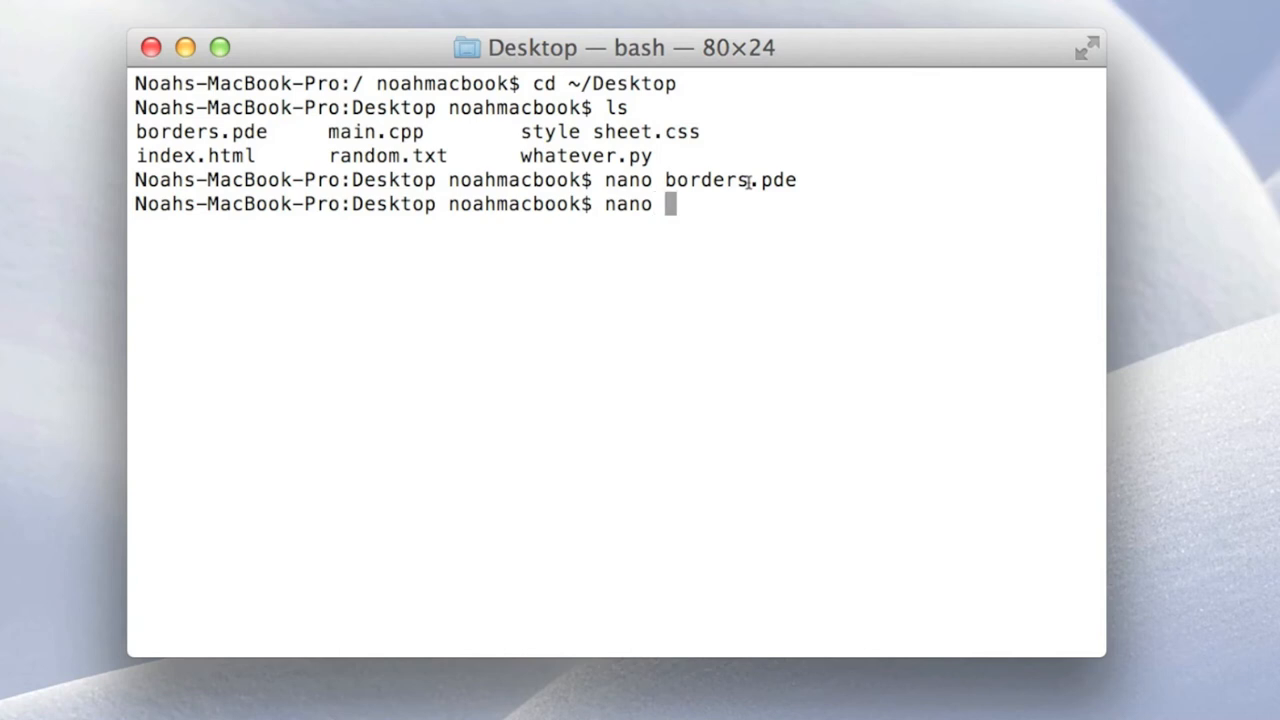
type("main.cpp")
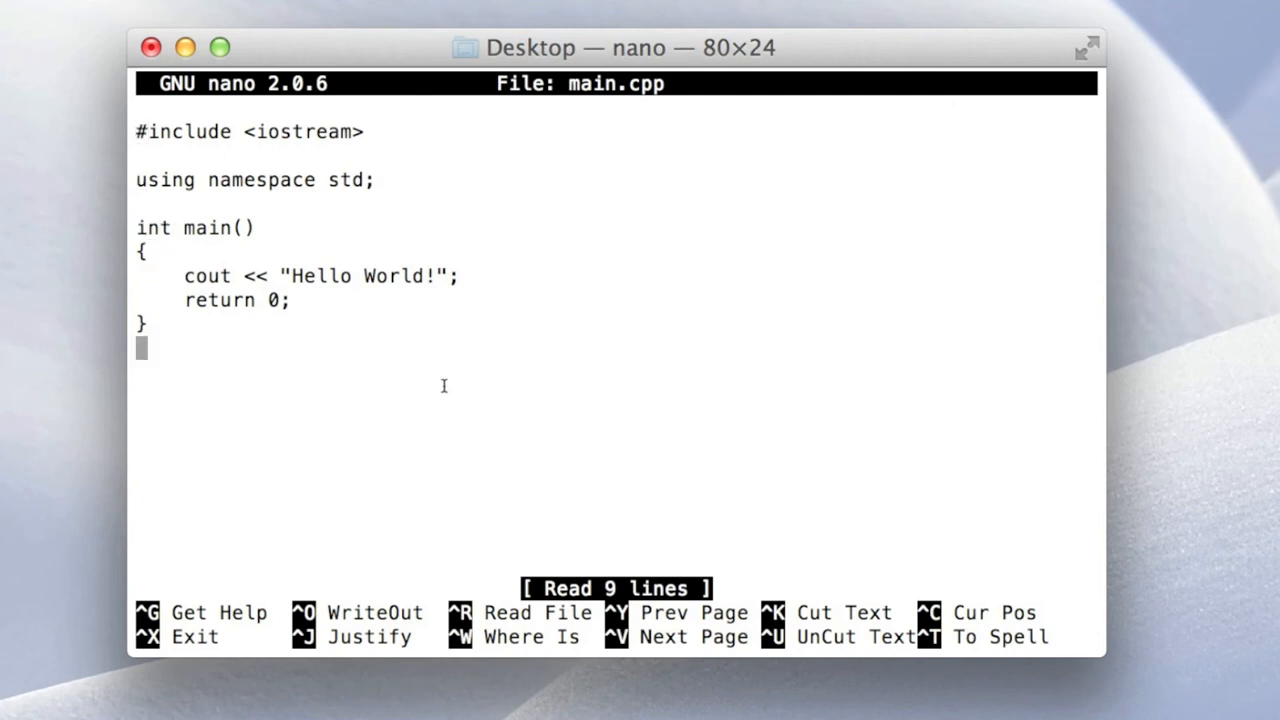
key("ctrl+x")
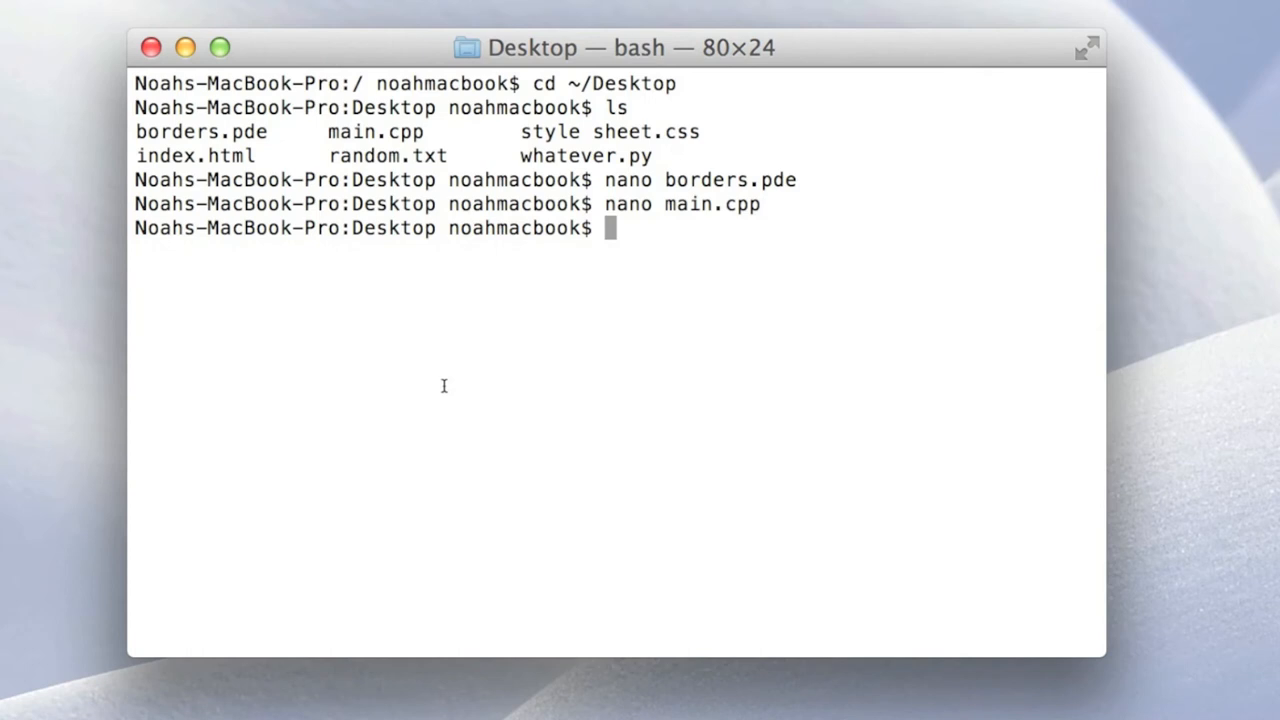
View the CSS rules in style sheet.css with nano, then exit back to the Desktop prompt
type("nan")
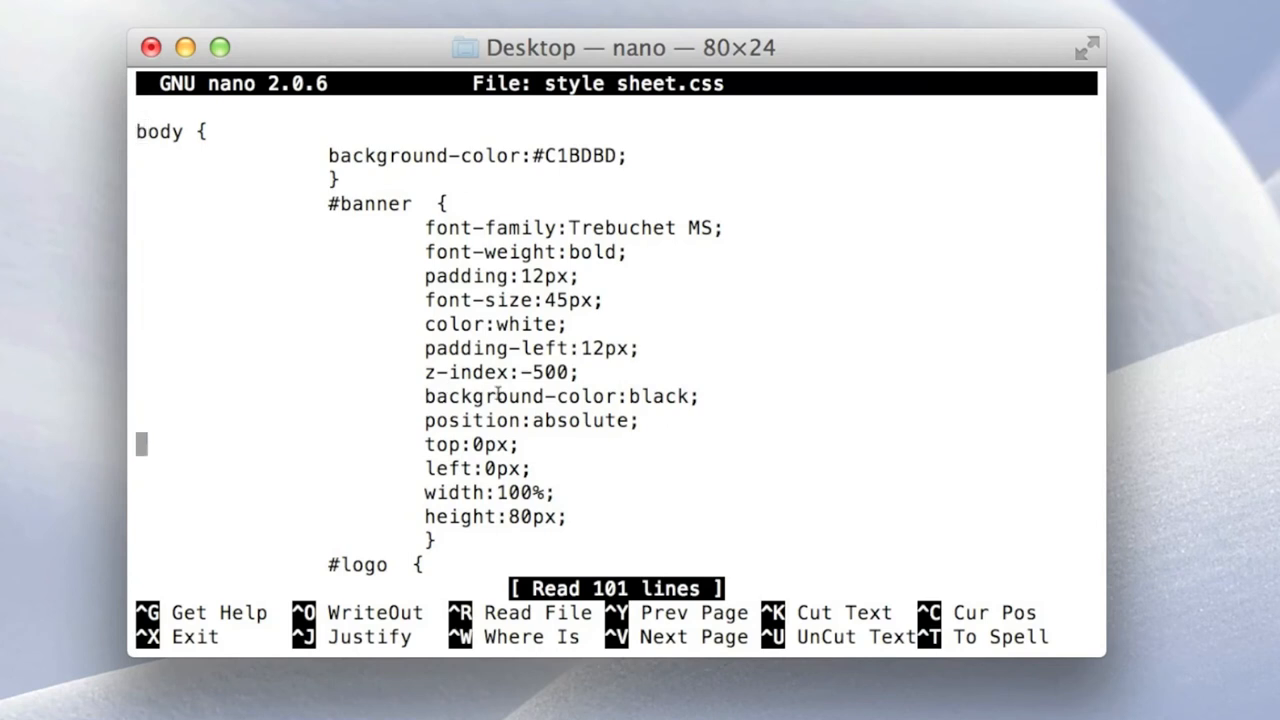
scroll("down", 3)
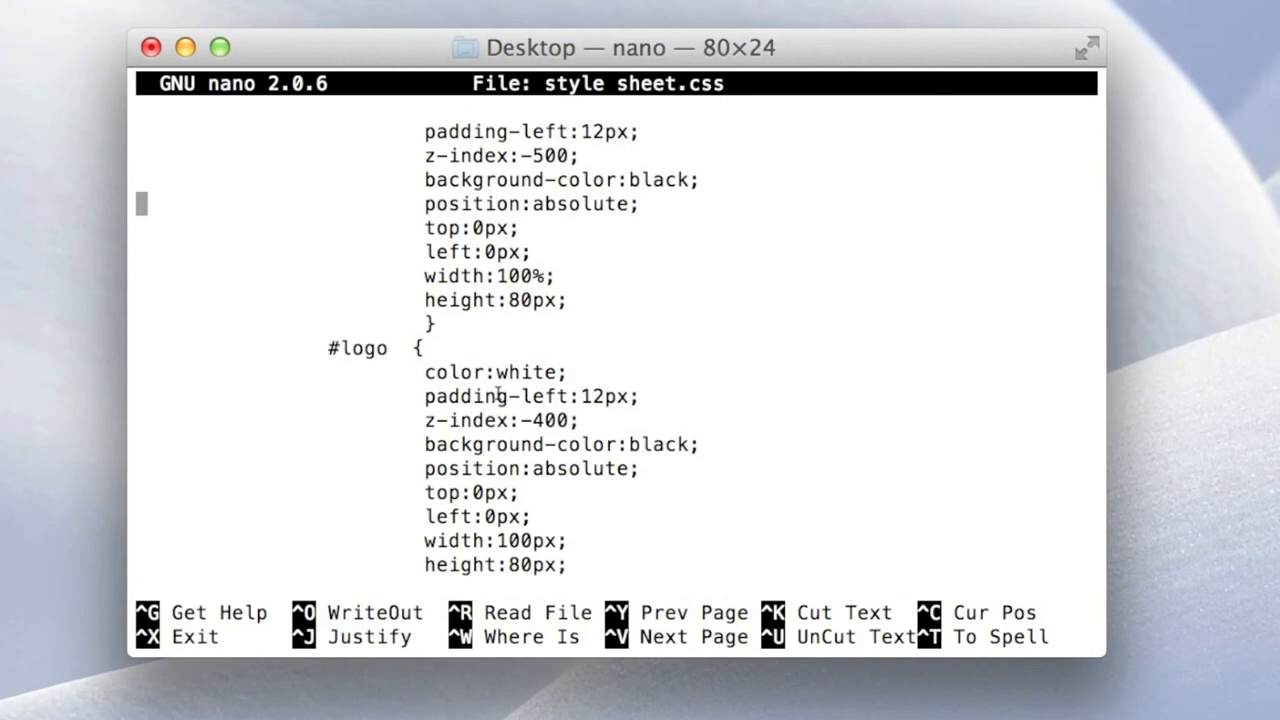
scroll("up", 3)
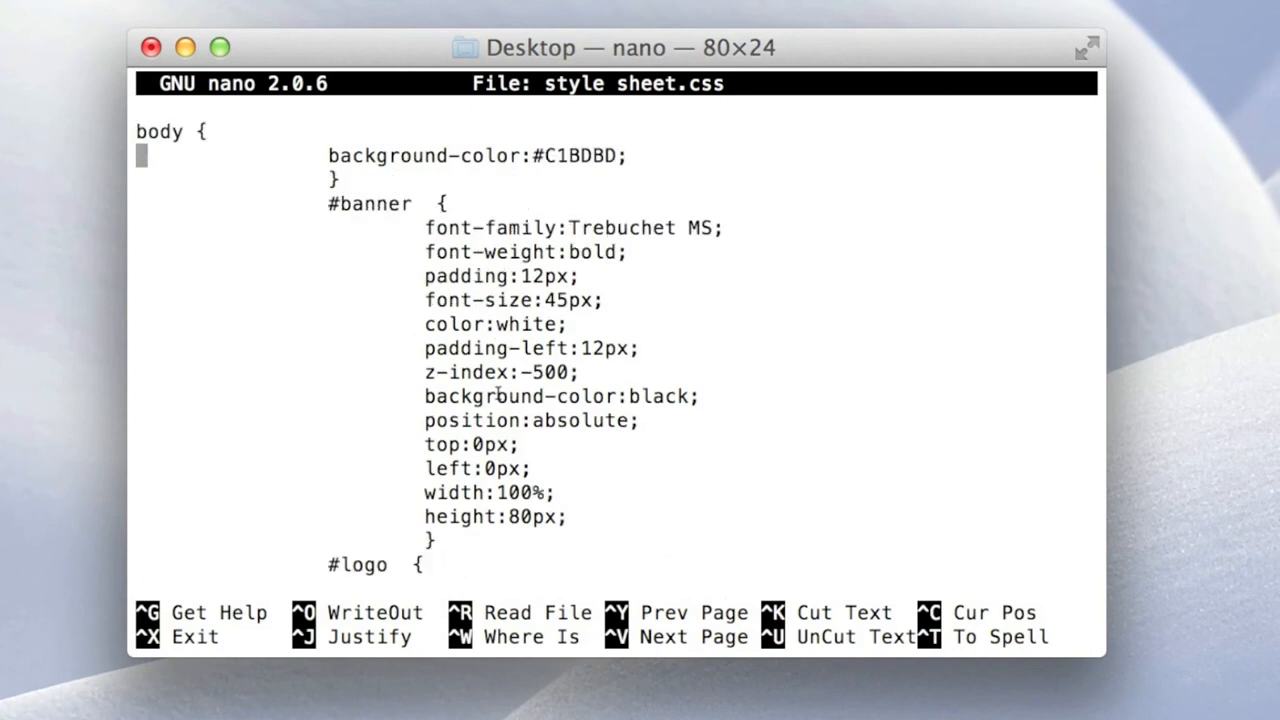
key("ctrl+x")
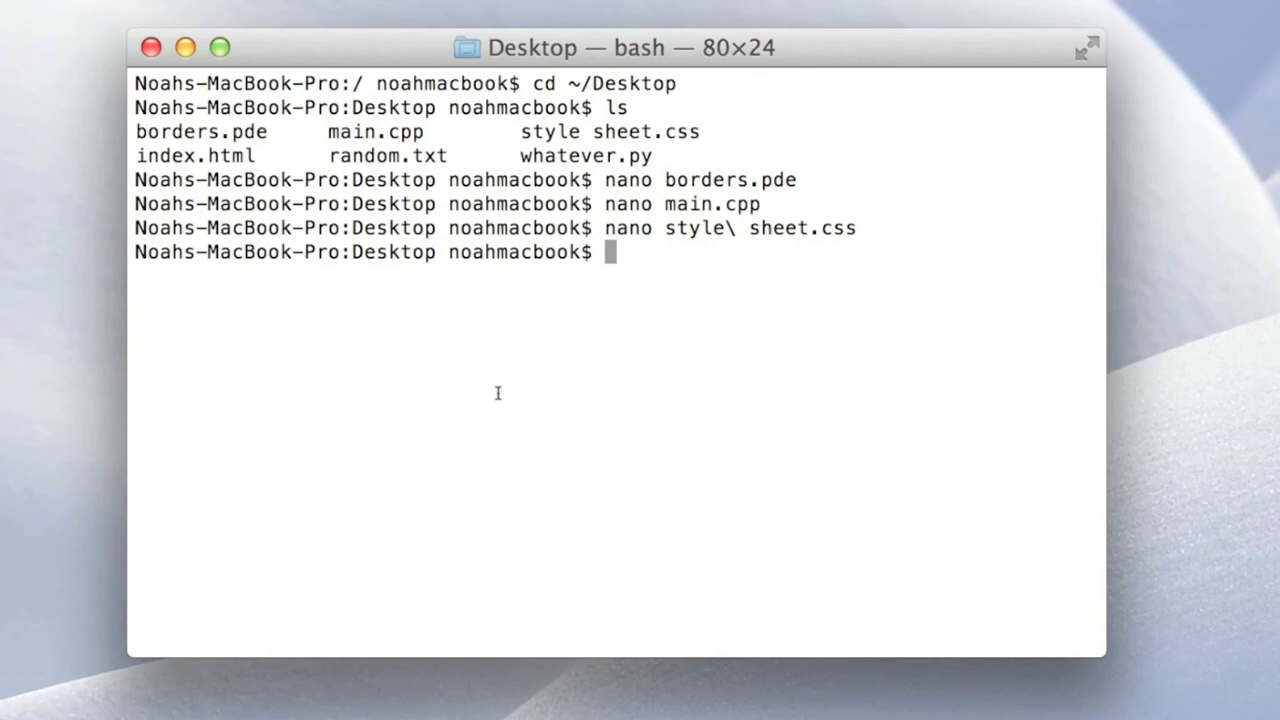
View index.html's head and embedded CSS rules in nano, then exit to the prompt
type("nano")
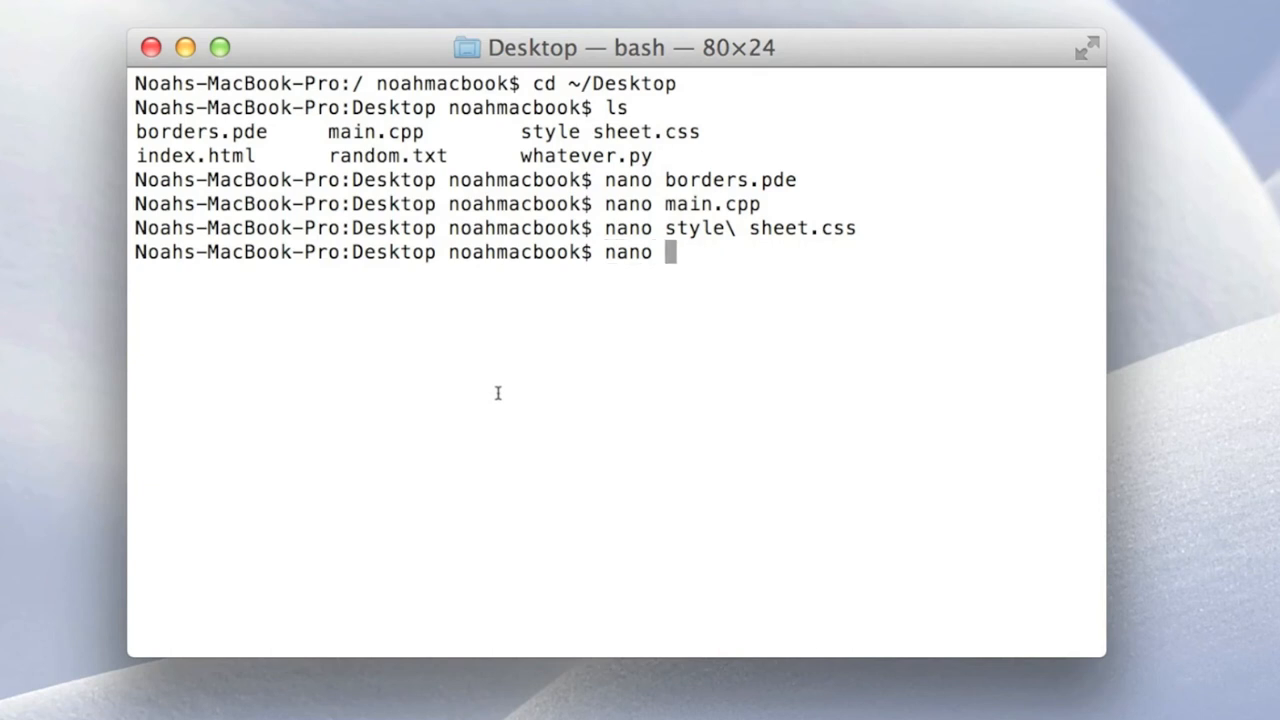
type("index.html")
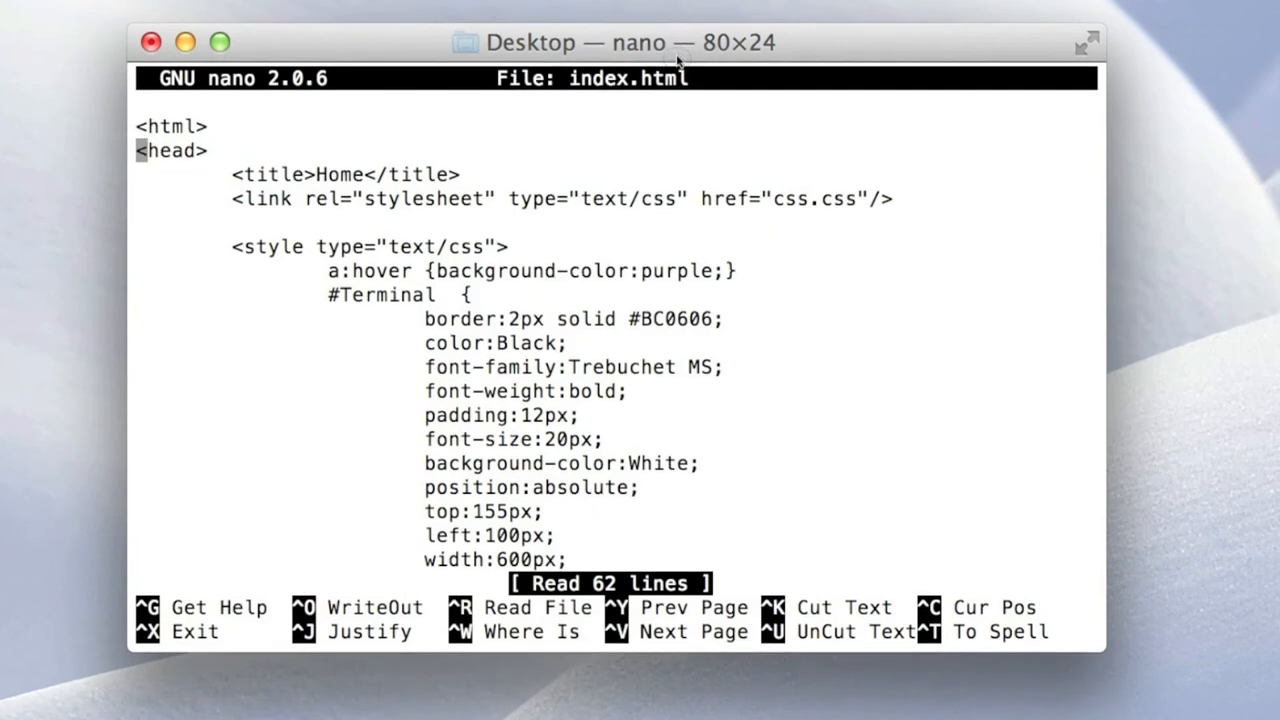
mouse_move(726, 130)
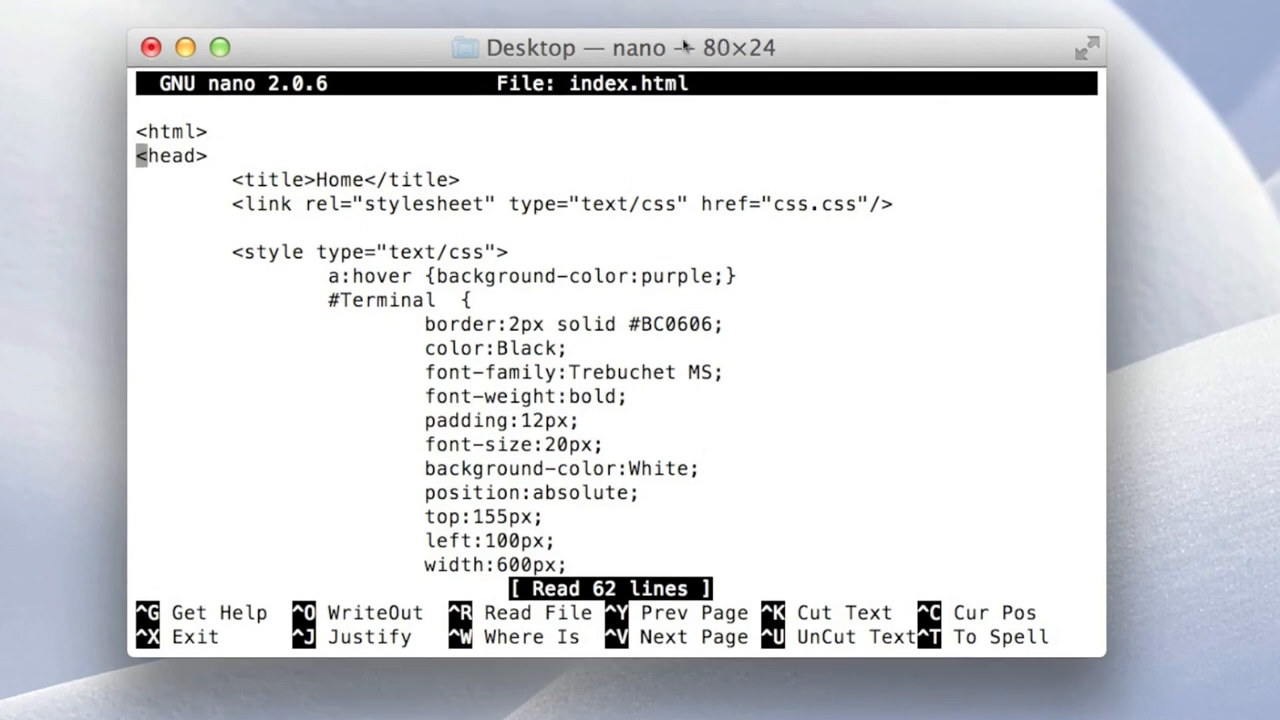
mouse_move(916, 434)
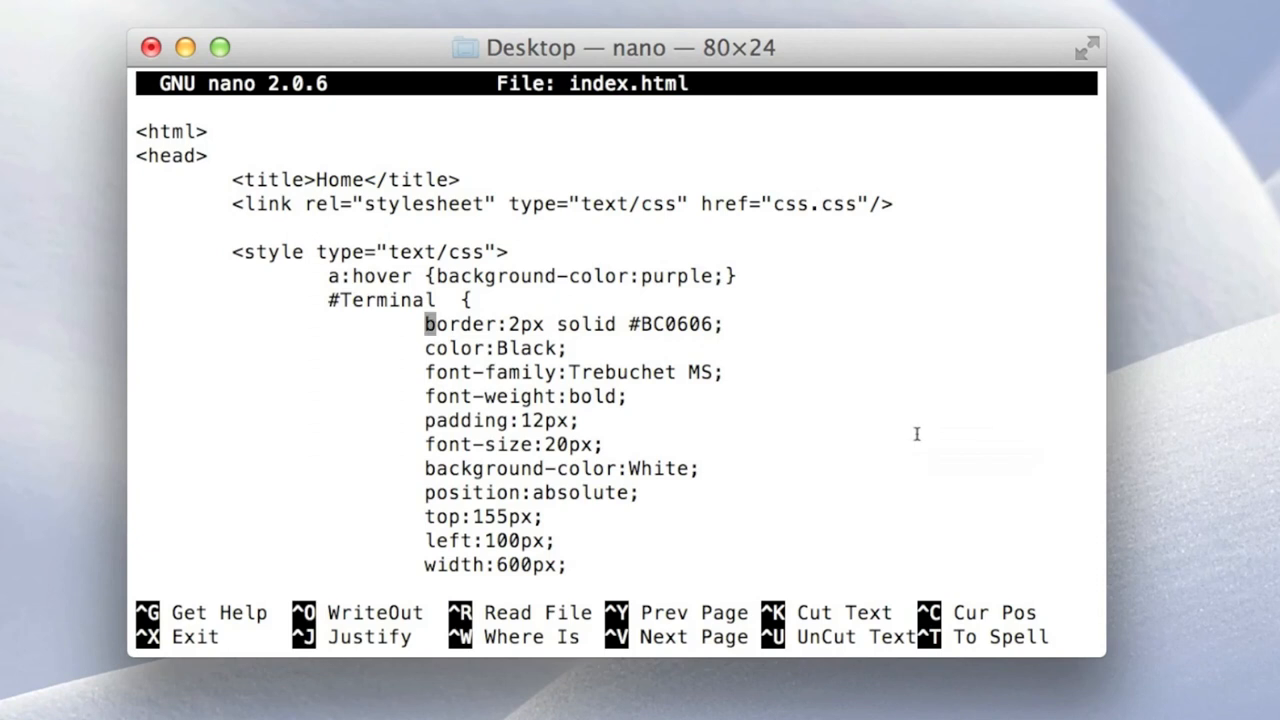
key("Home")
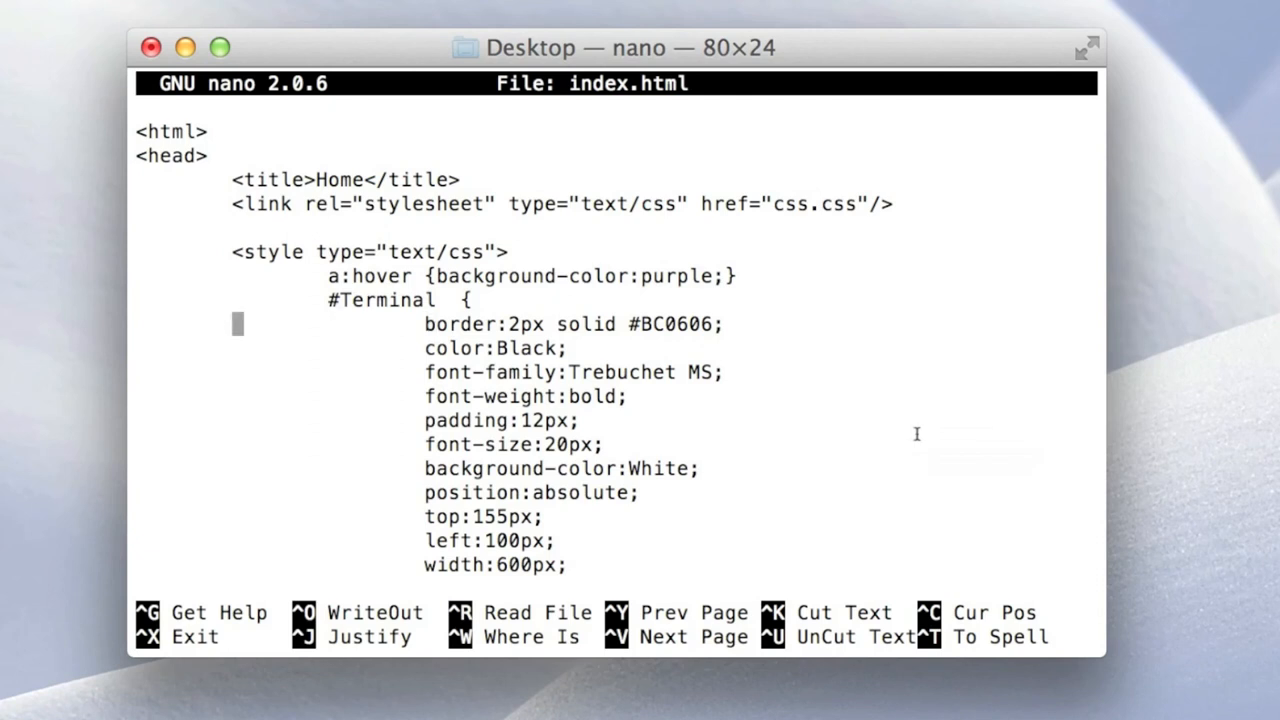
mouse_move(910, 468)
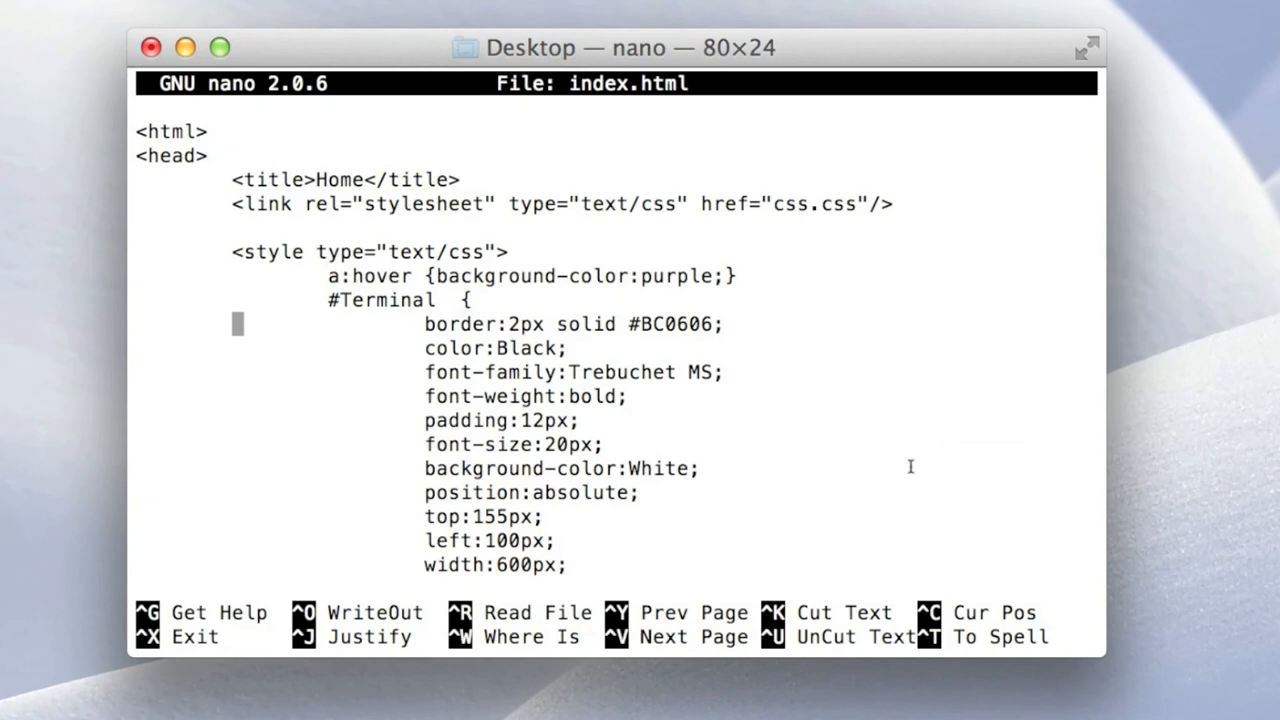
mouse_move(784, 50)
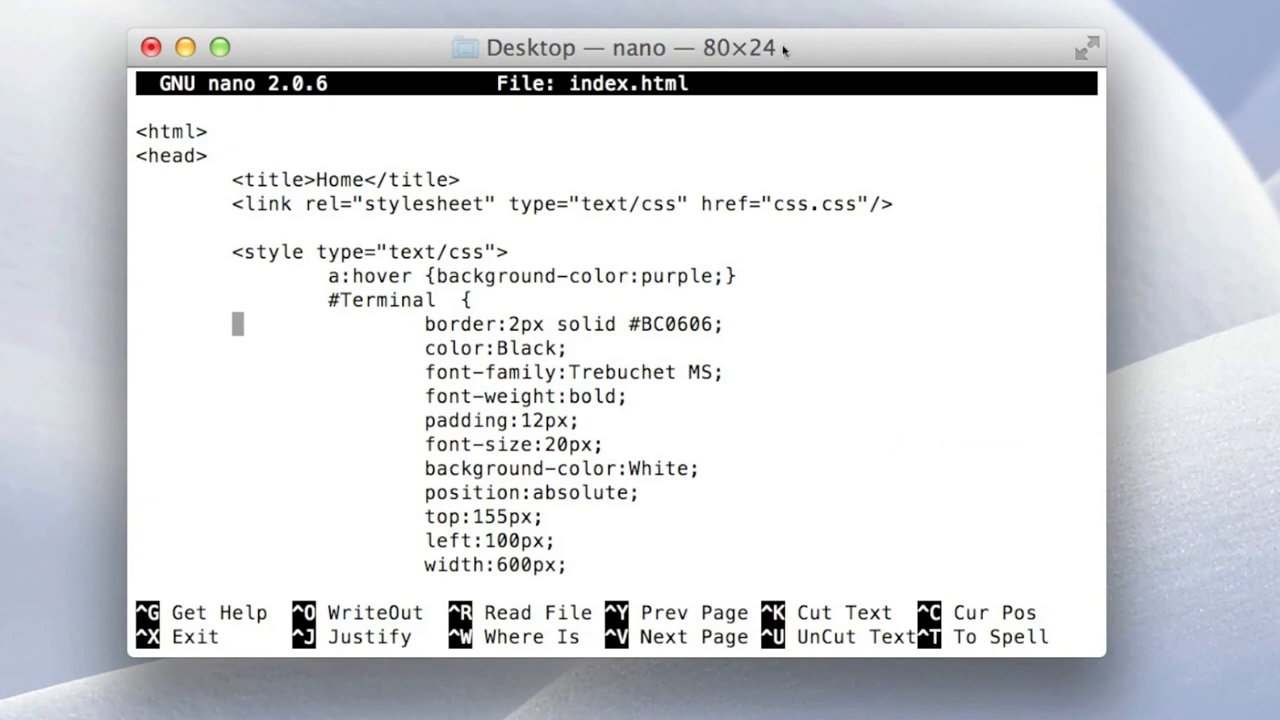
mouse_move(458, 334)
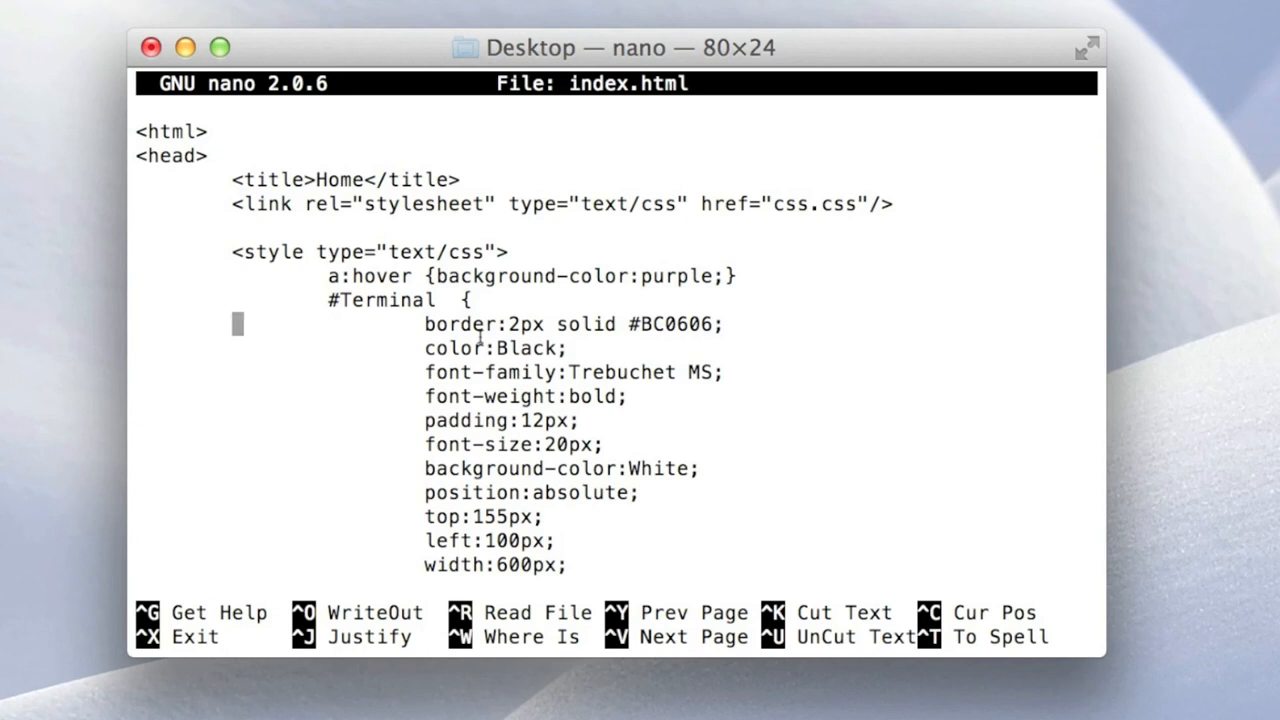
mouse_move(512, 366)
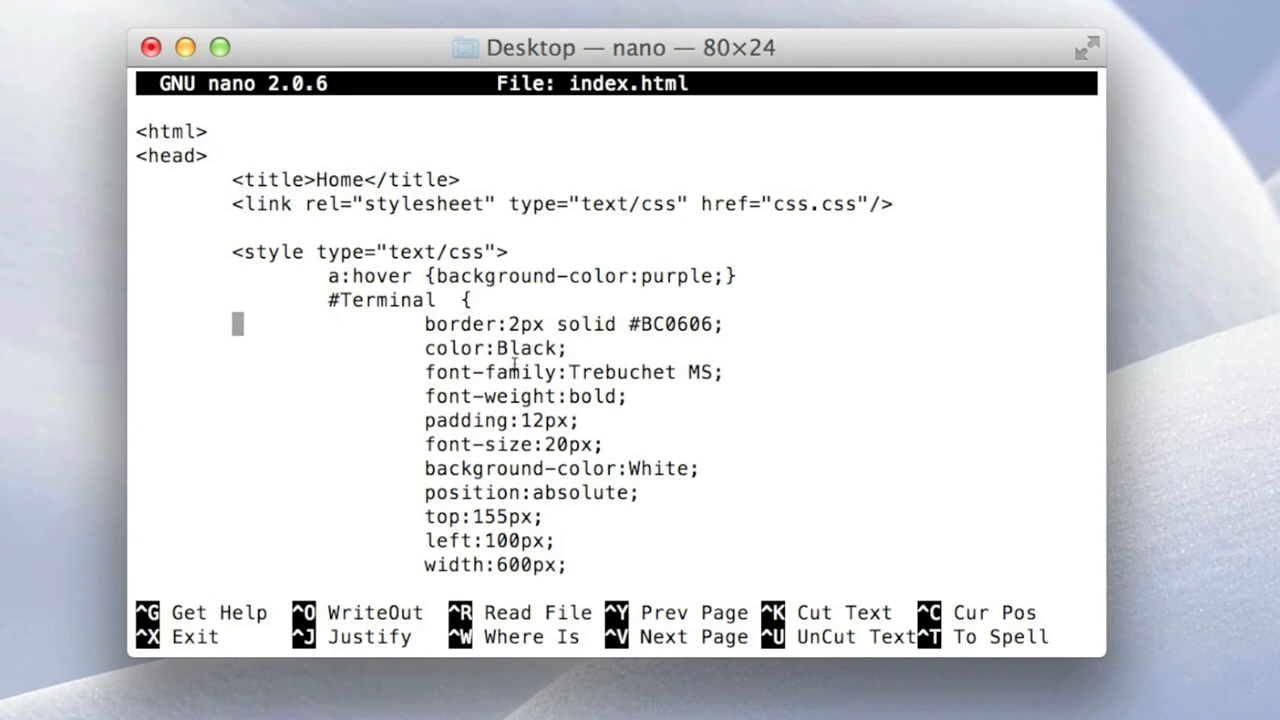
left_click(432, 420)
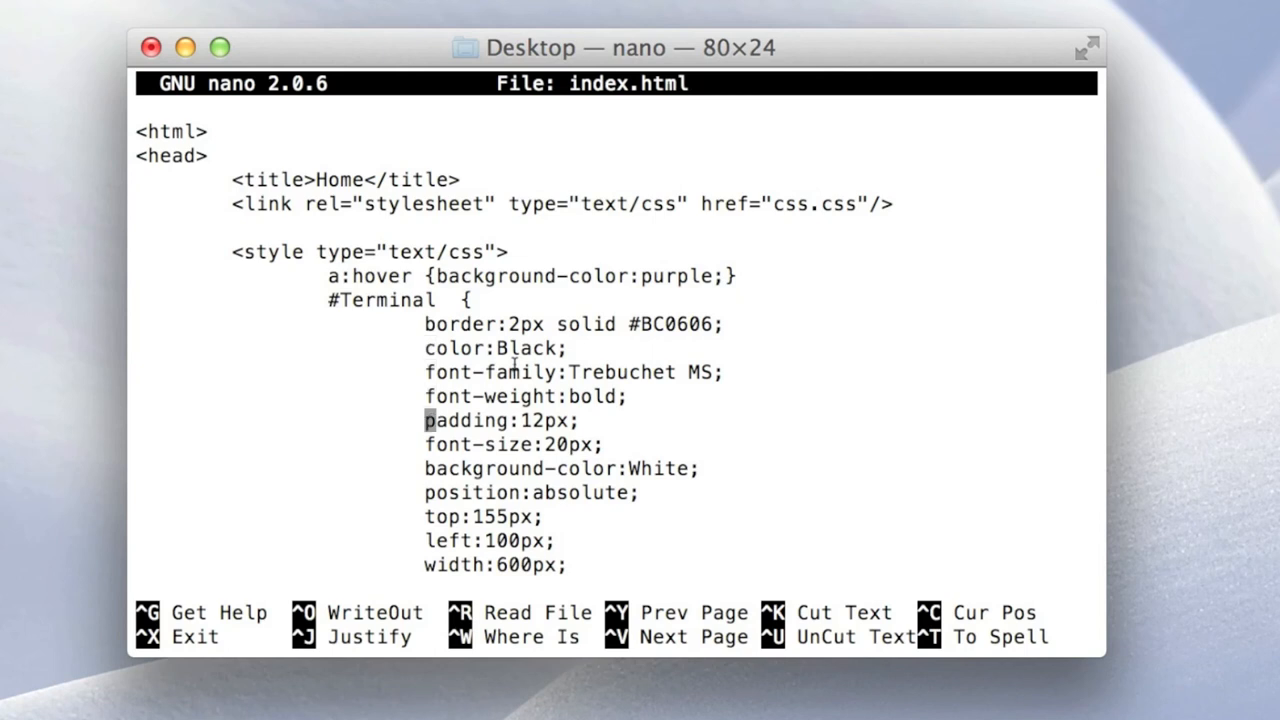
scroll("down", 3)
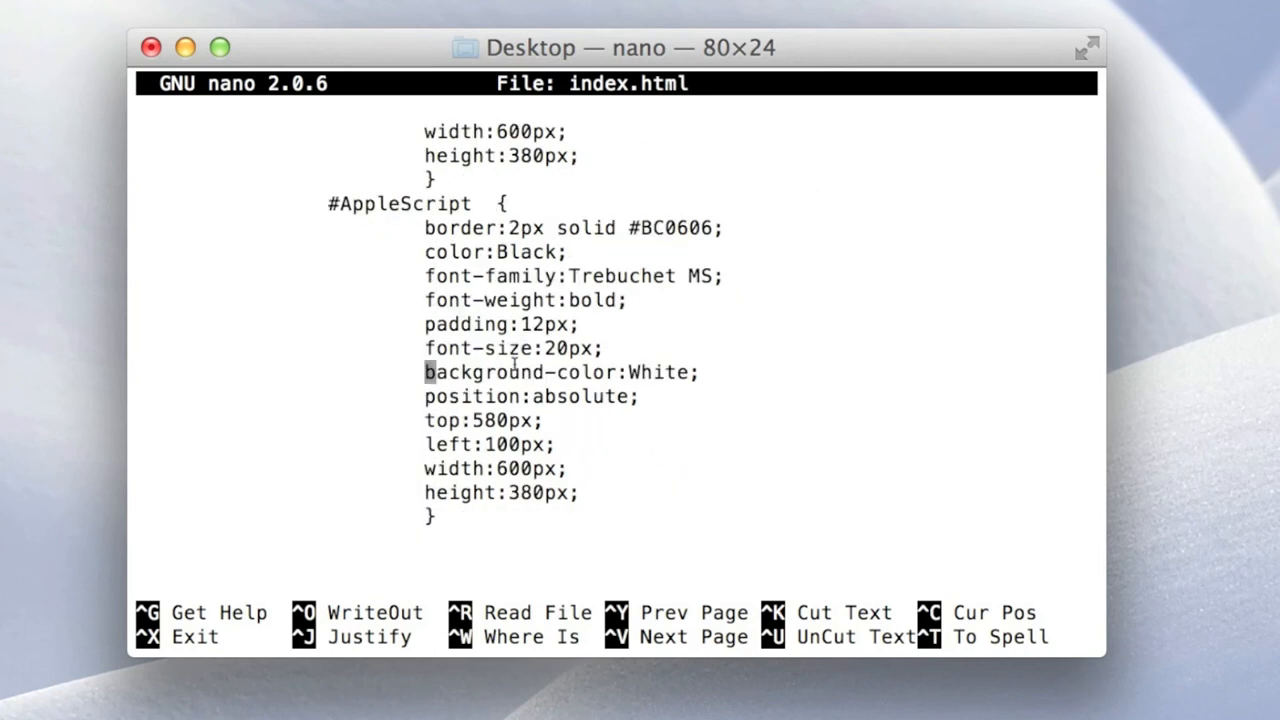
key("ctrl+x")
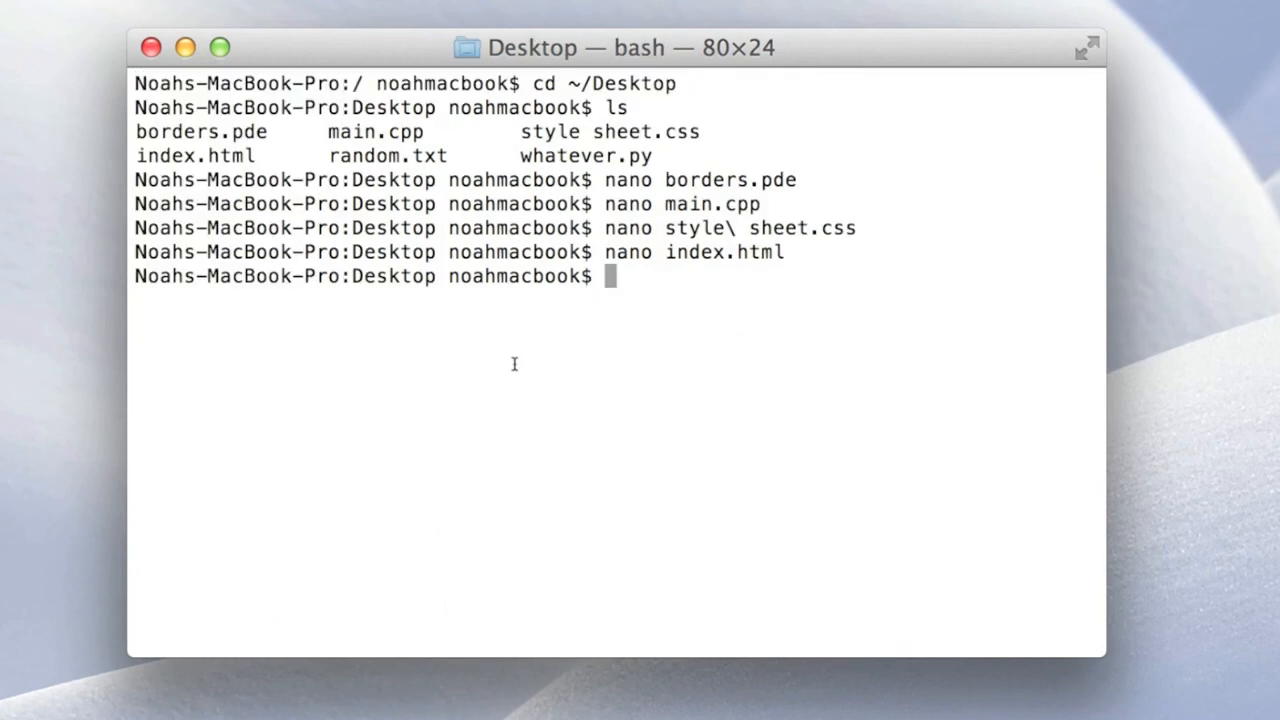
Clear the mistyped command, view random.txt's single line "whats up?" in nano, then exit
type("ra")
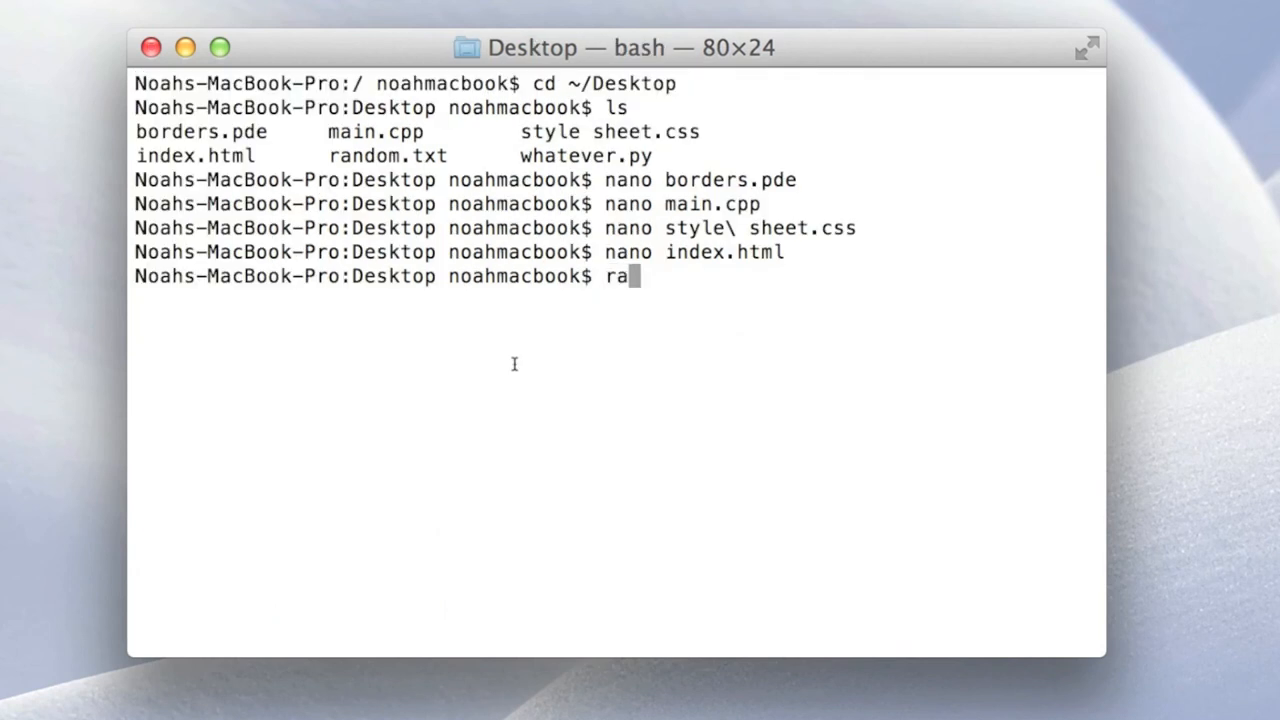
type("ndo")
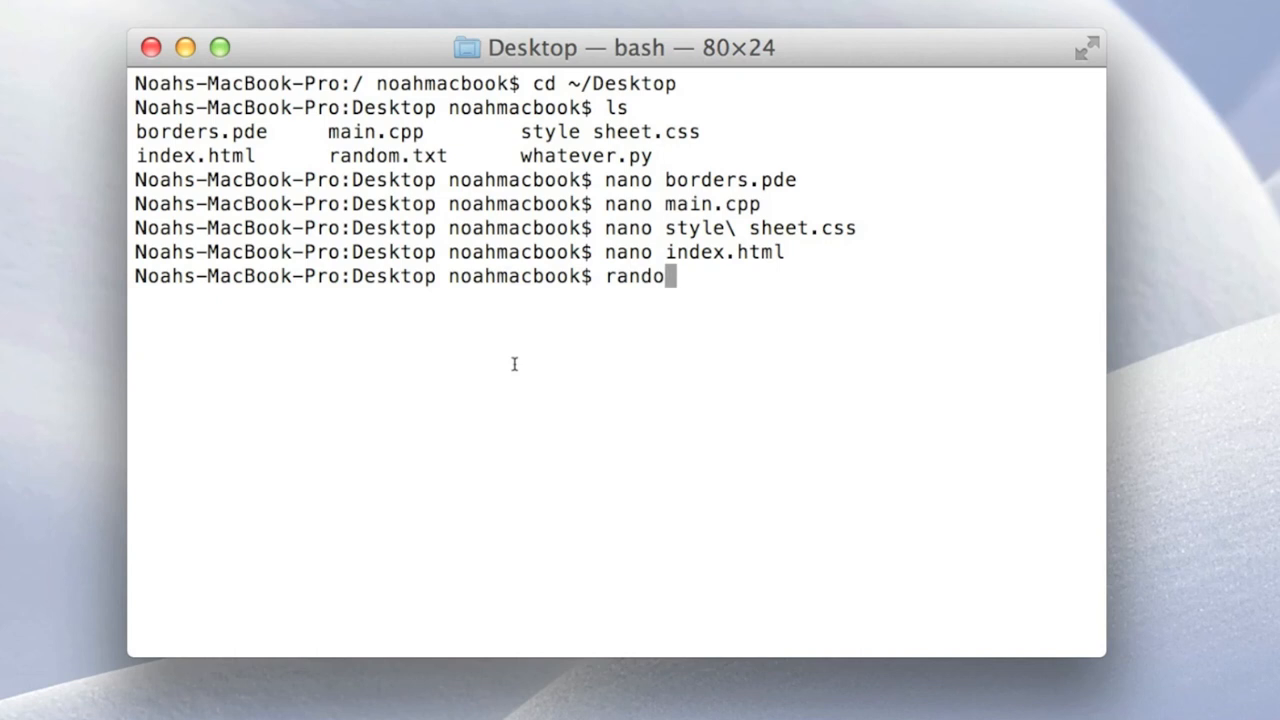
key("ctrl+u")
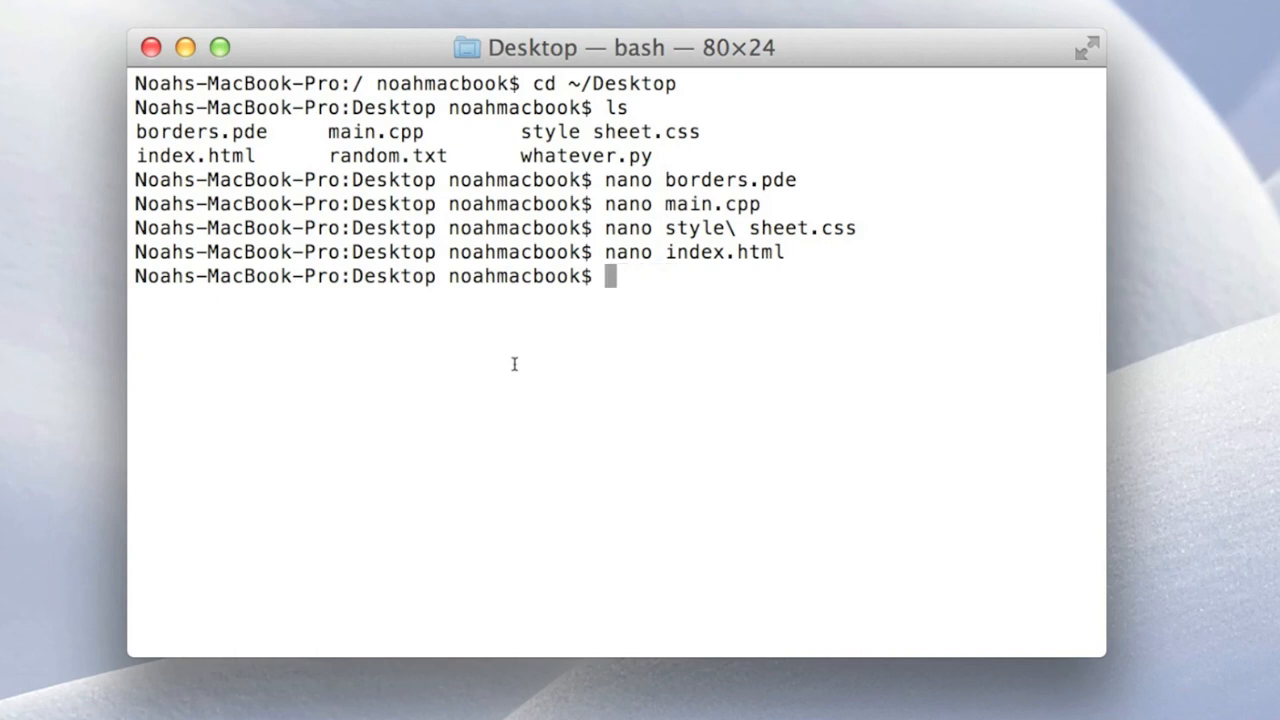
type("na")
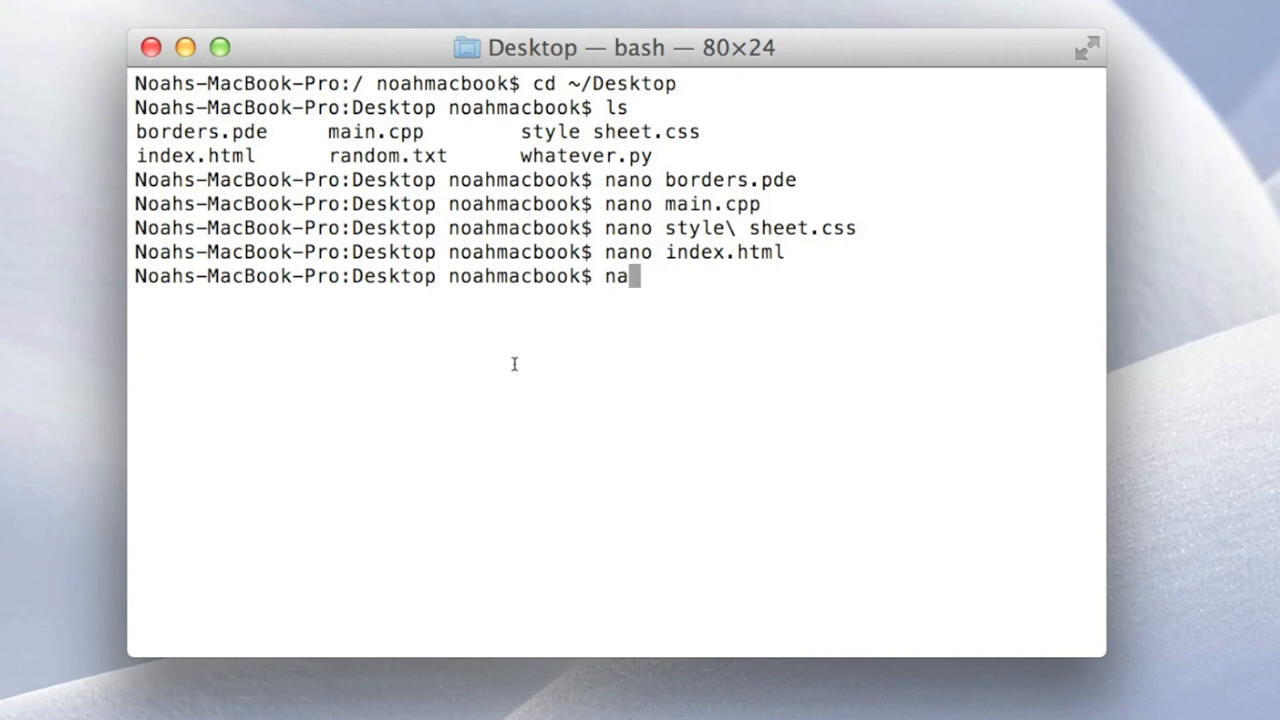
type("no")
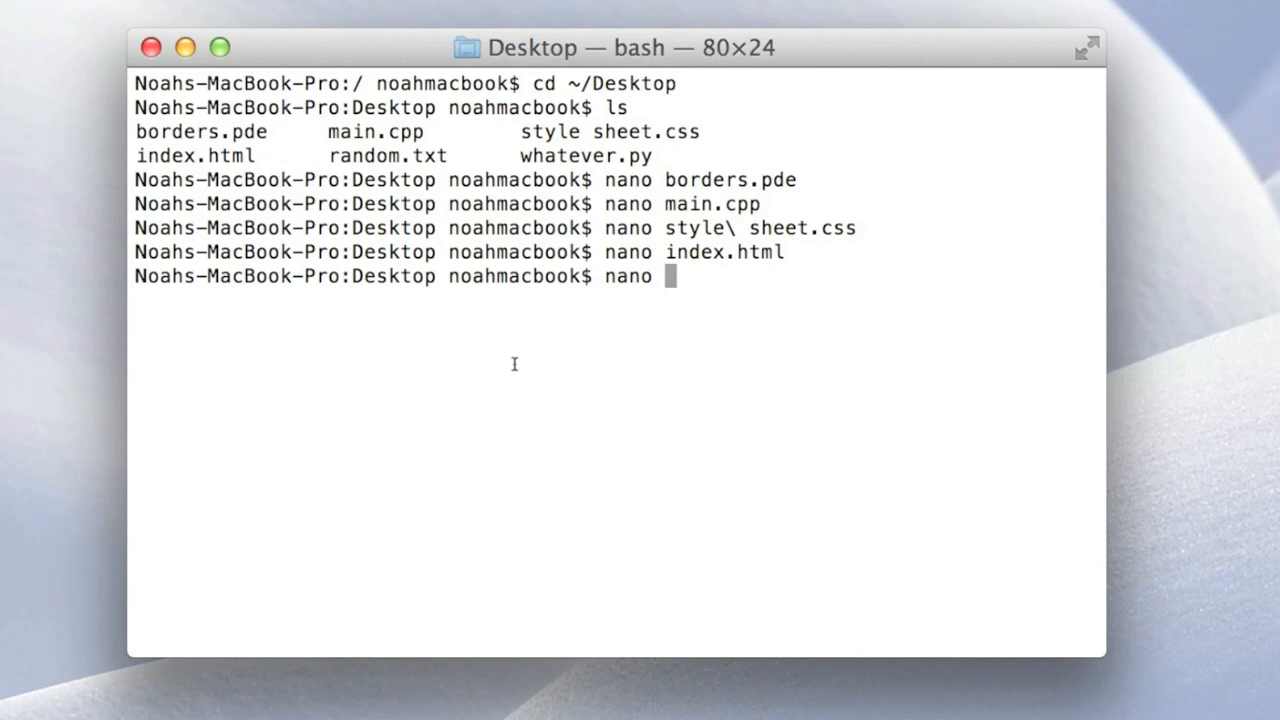
type("random.txt")
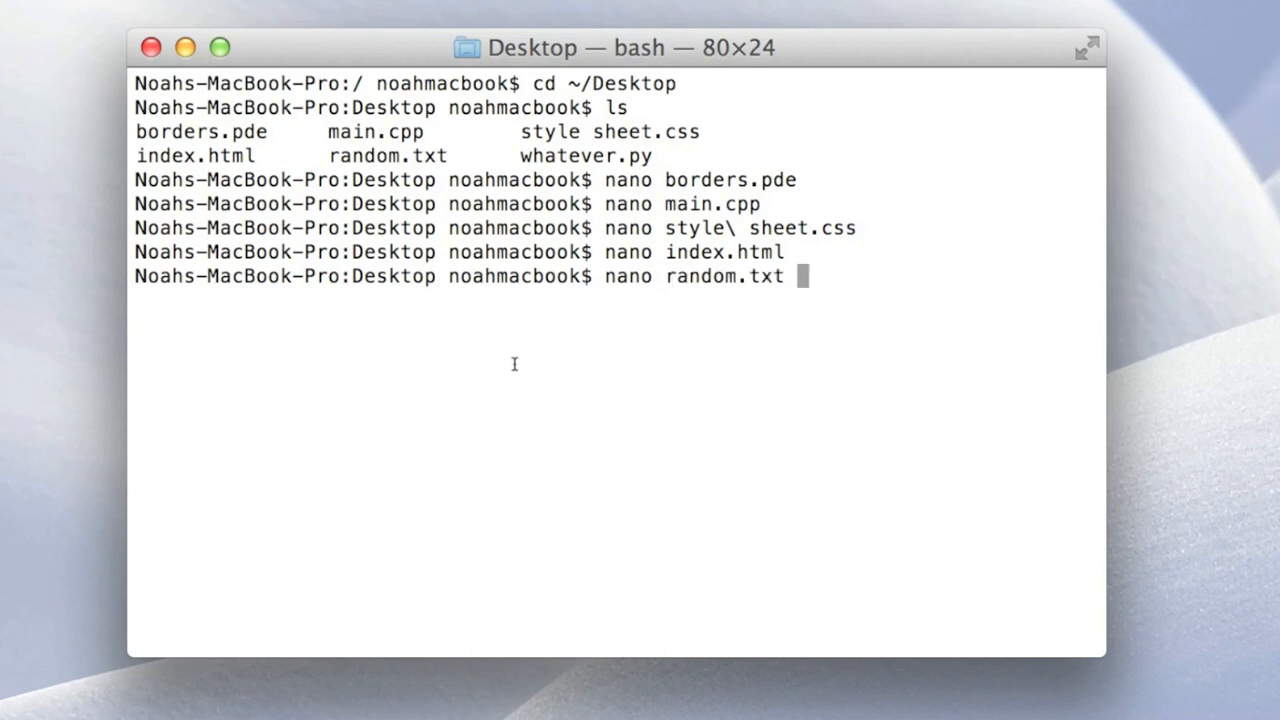
key("Return")
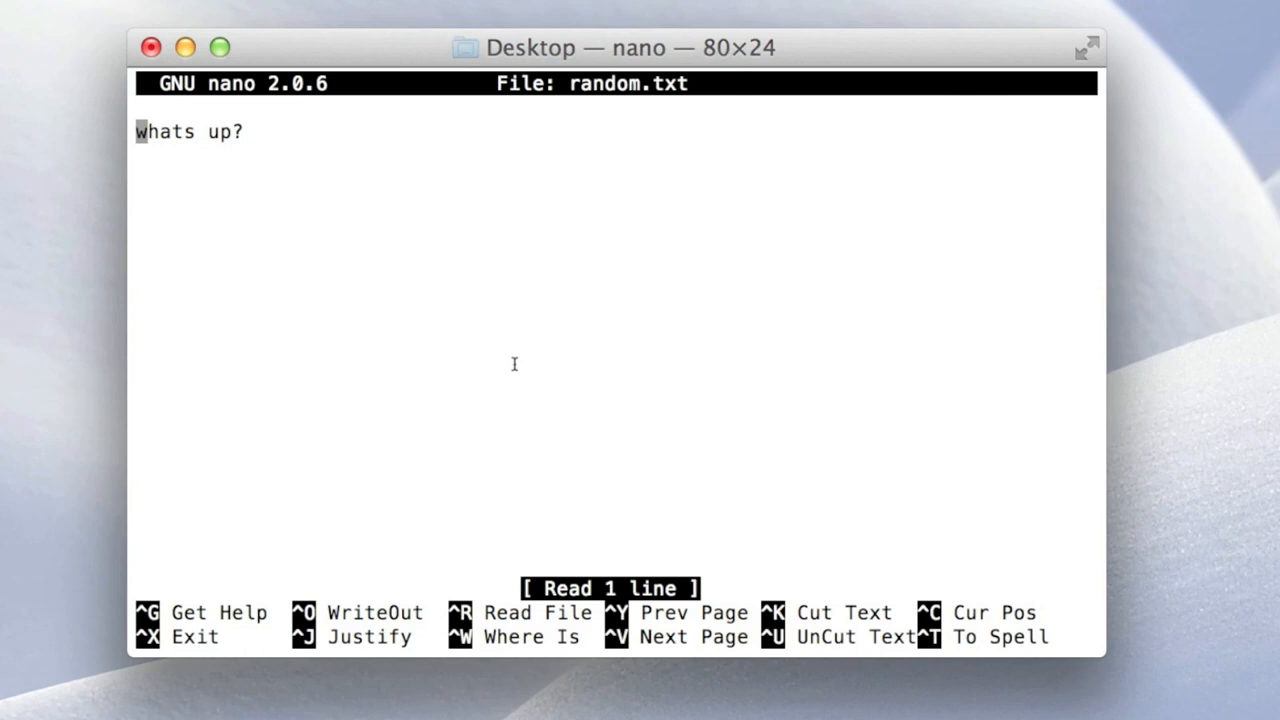
key("ctrl+x")
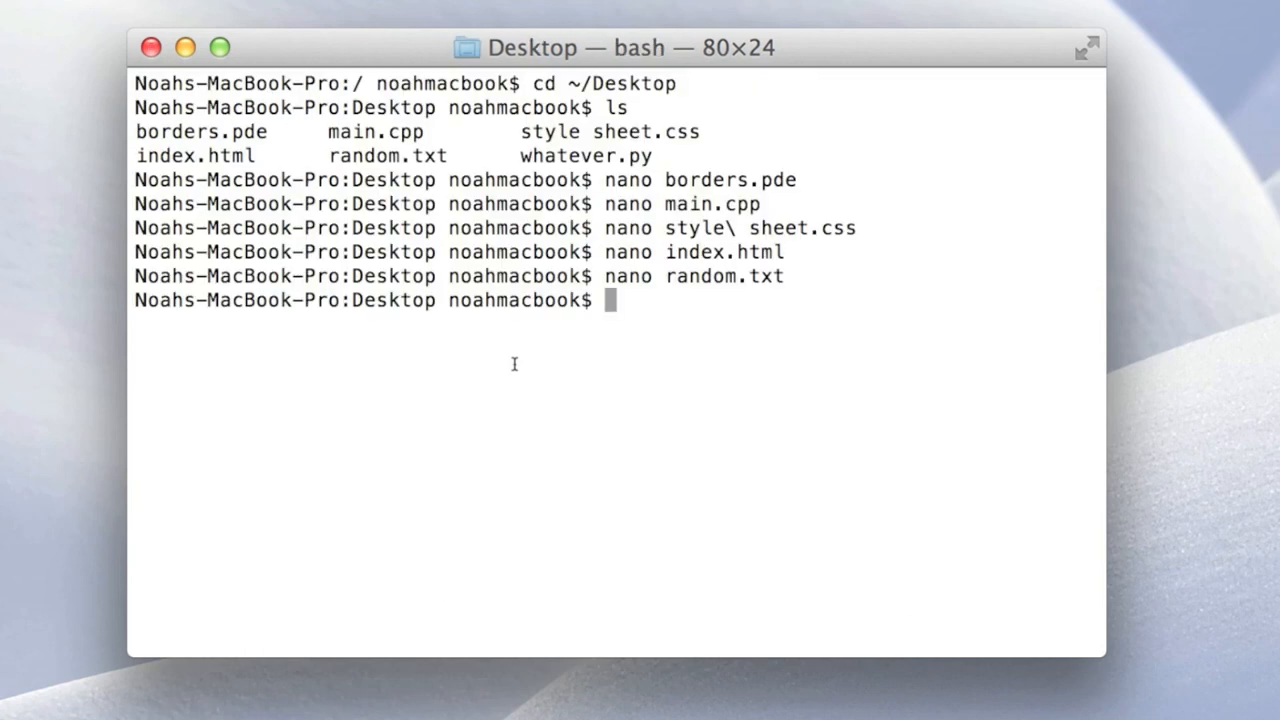
View the four-line Tkinter script whatever.py in nano via Tab completion, then exit
type("nan")
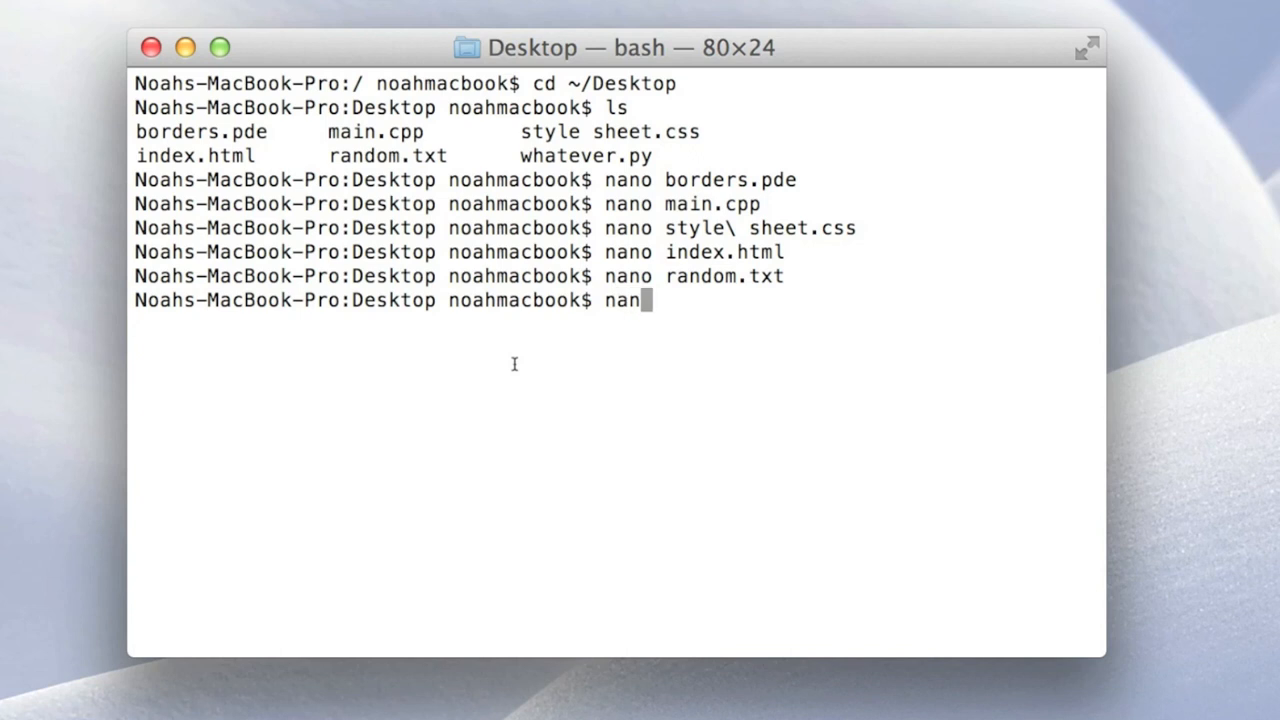
type("w")
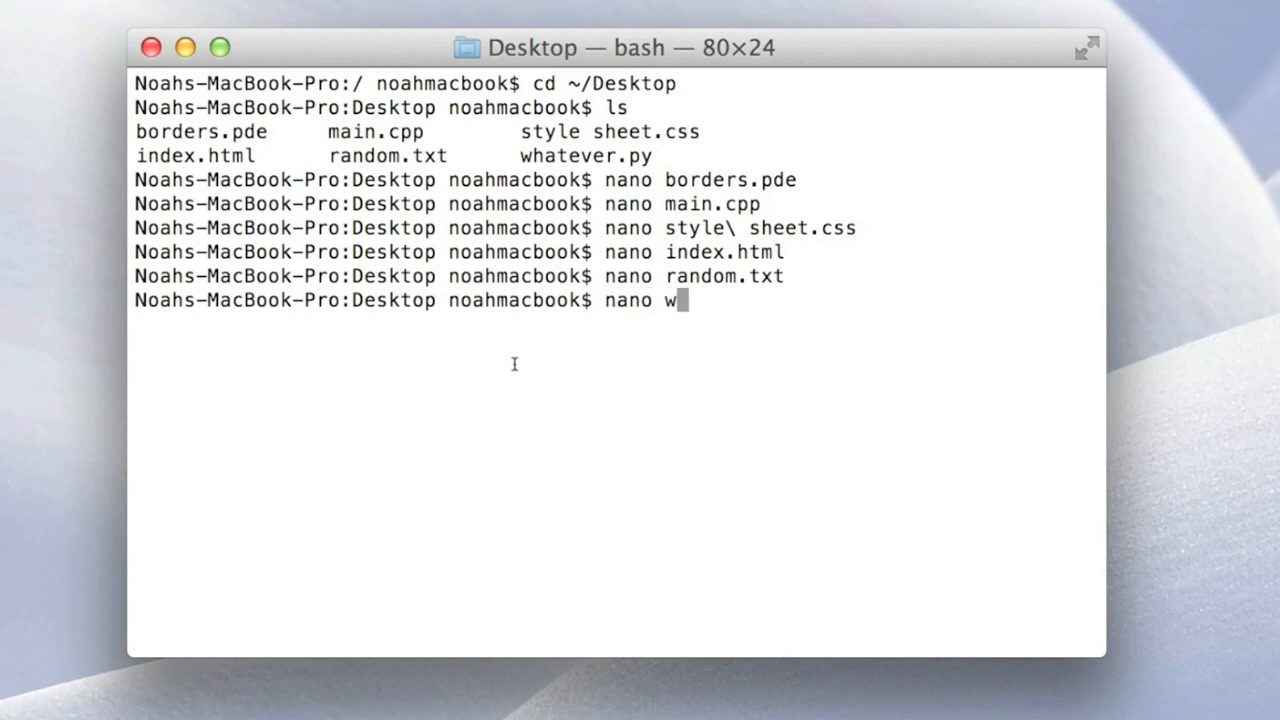
key("Return")
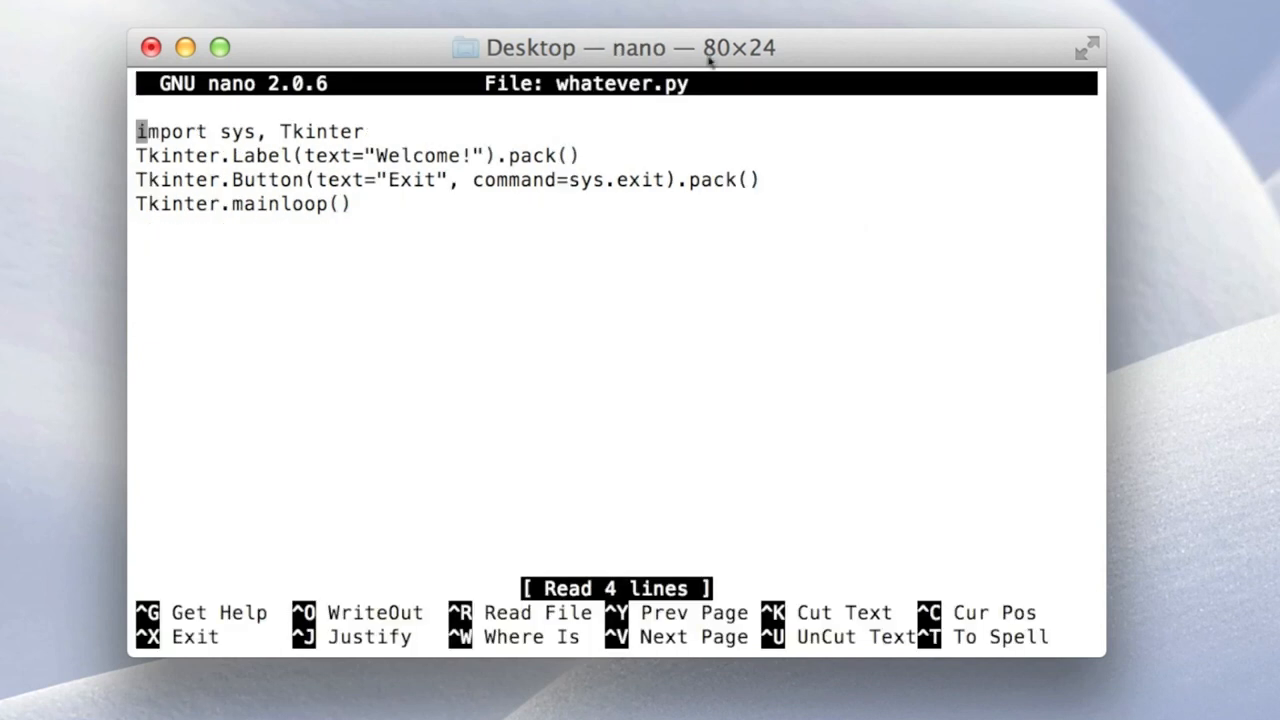
mouse_move(528, 212)
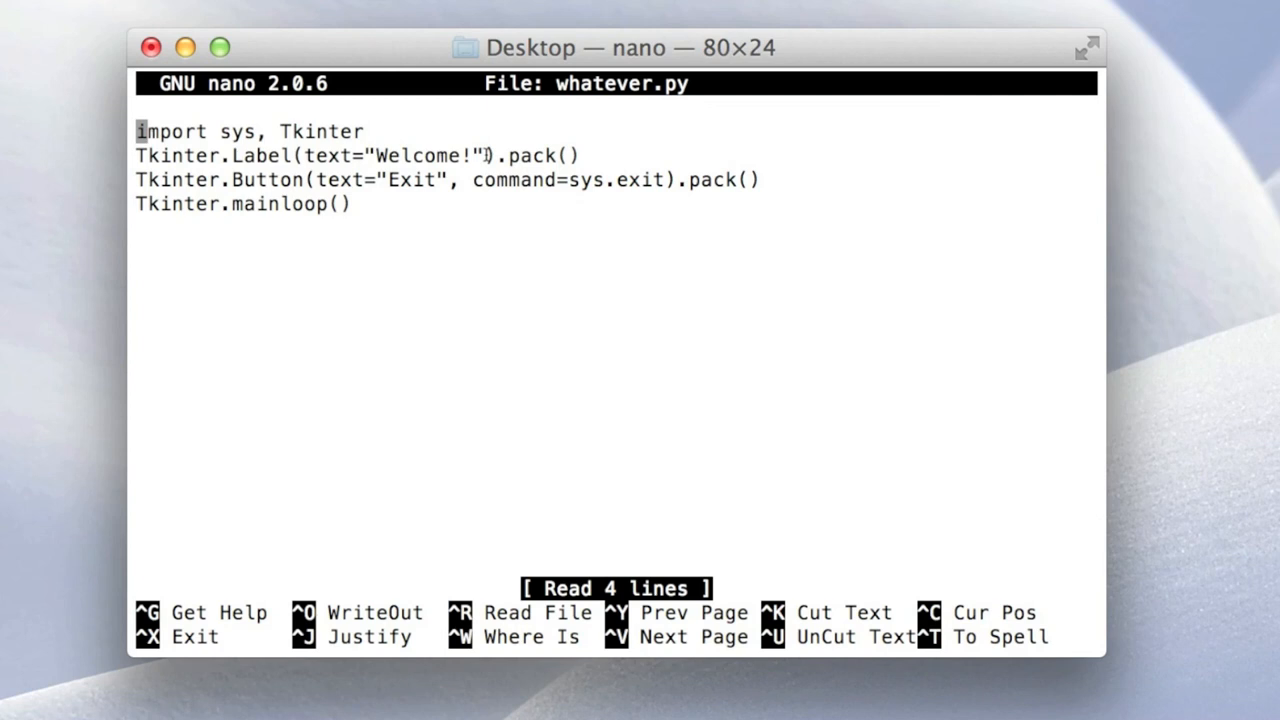
key("ctrl+x")
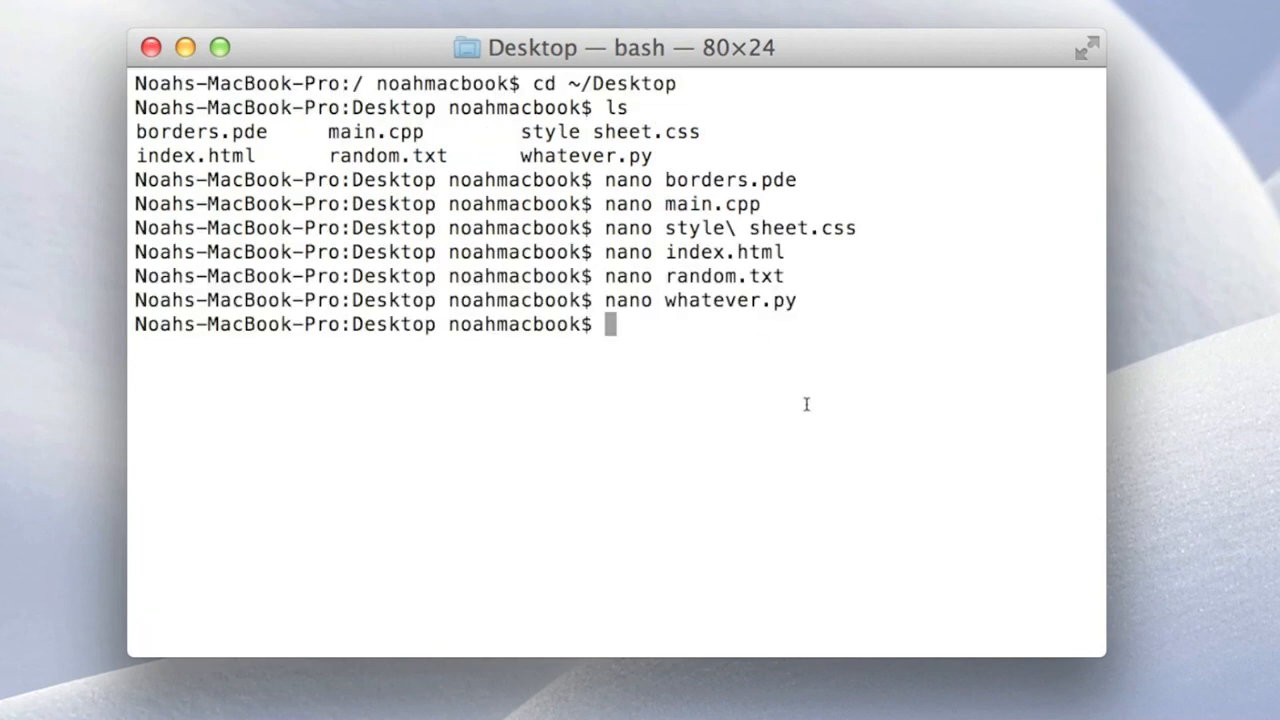